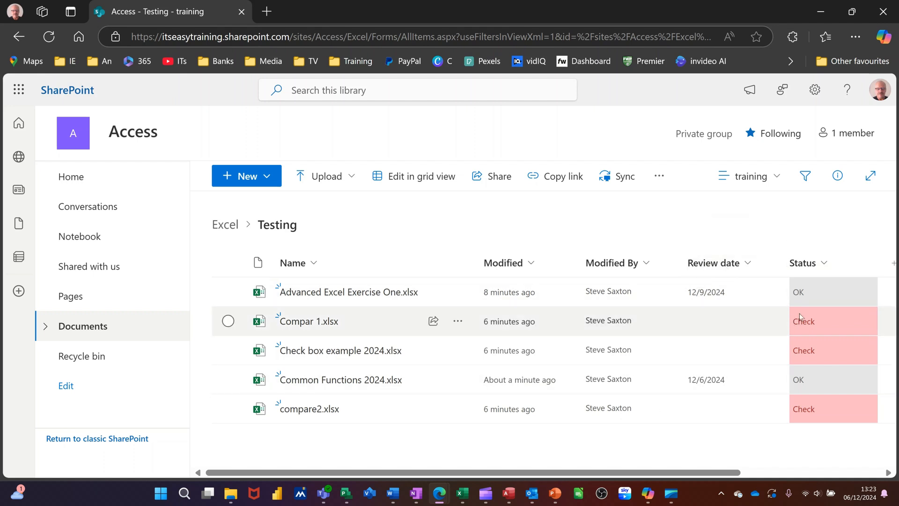
pyautogui.moveTo(667, 303)
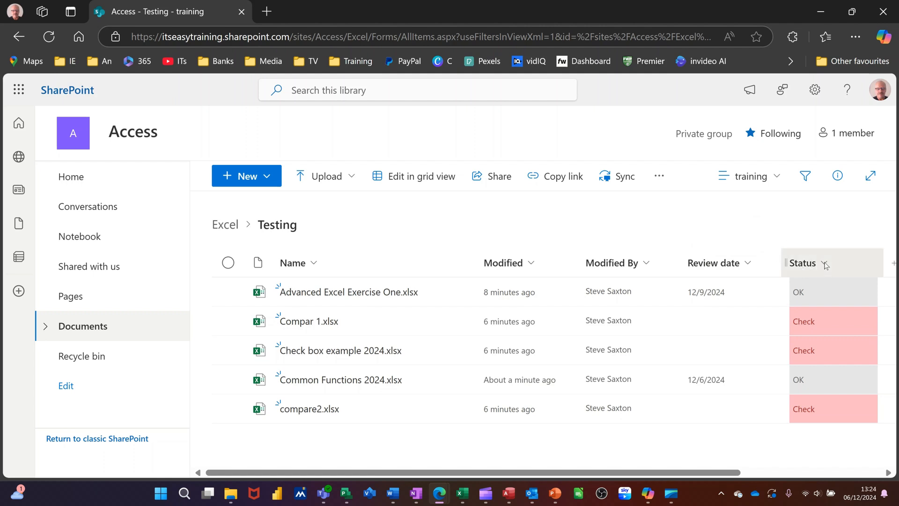
# Group the Testing library by Status from the Status column header, giving Check (3) and OK (2)
pyautogui.click(811, 263)
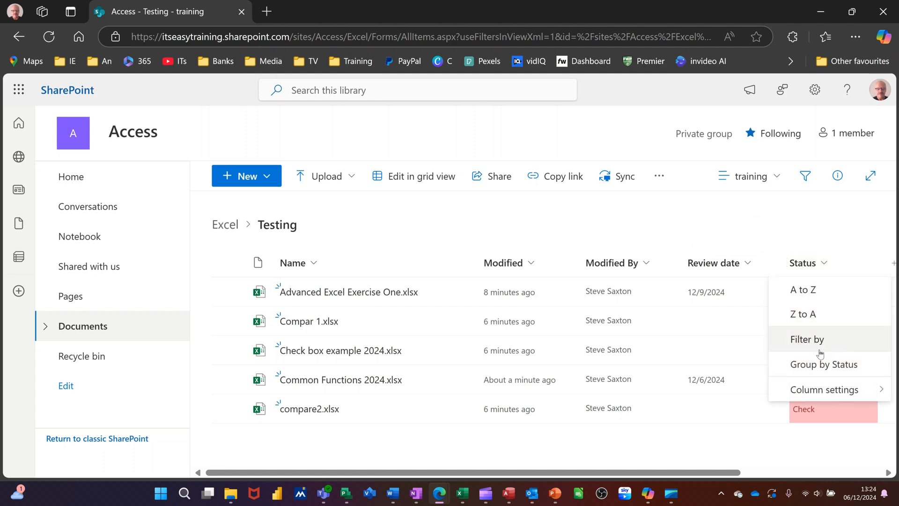
pyautogui.moveTo(823, 365)
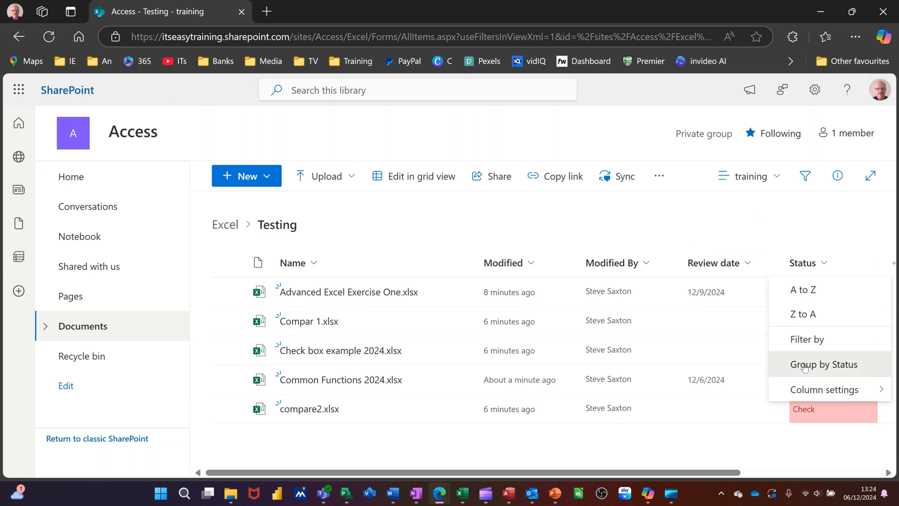
pyautogui.click(823, 364)
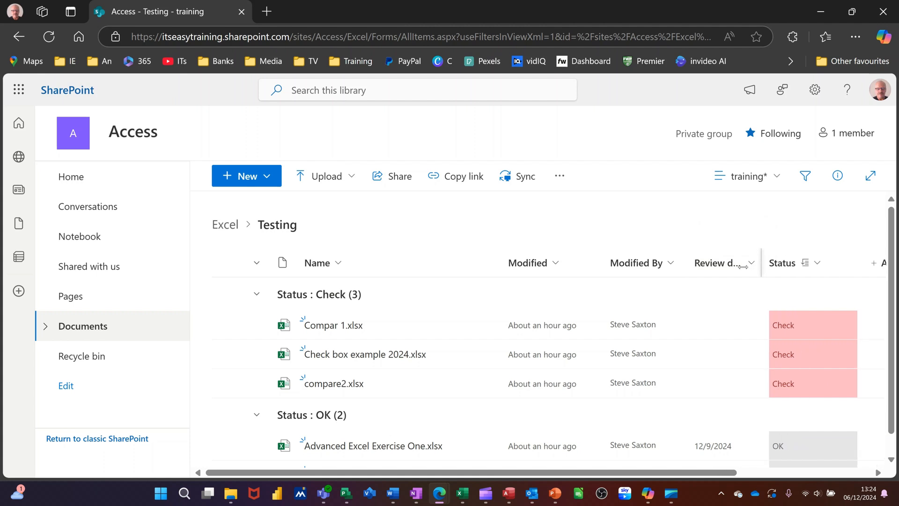
pyautogui.scroll(-3)
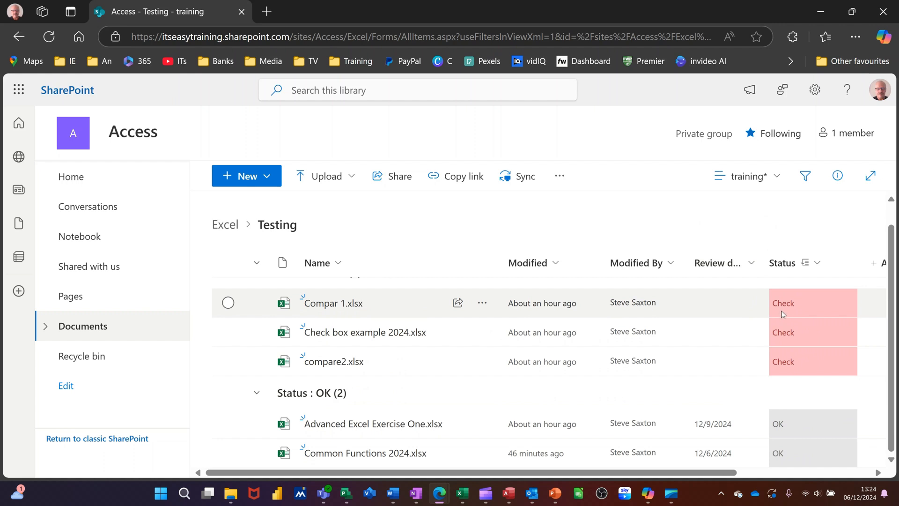
pyautogui.moveTo(820, 262)
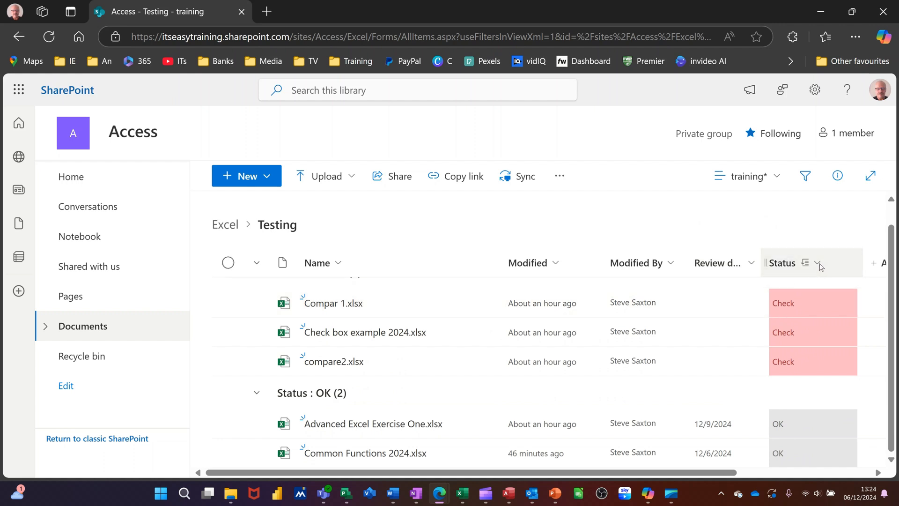
pyautogui.click(819, 262)
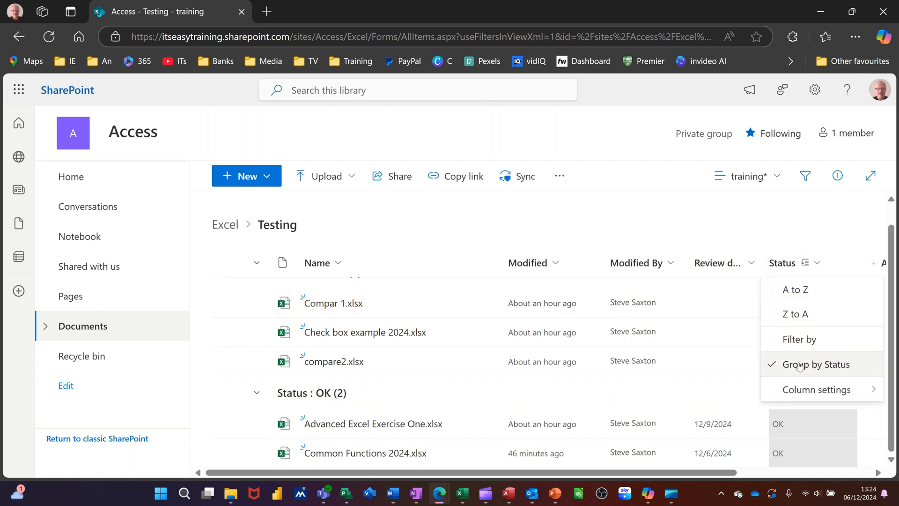
pyautogui.moveTo(718, 334)
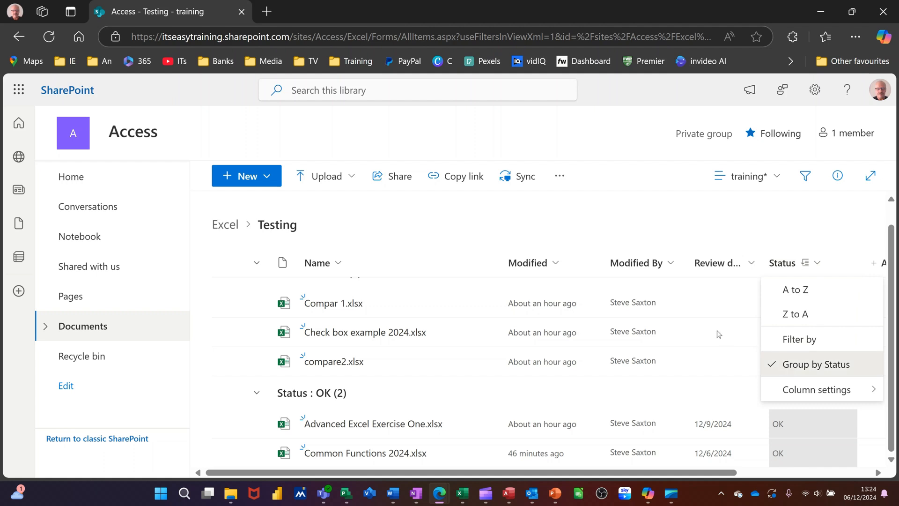
pyautogui.click(814, 364)
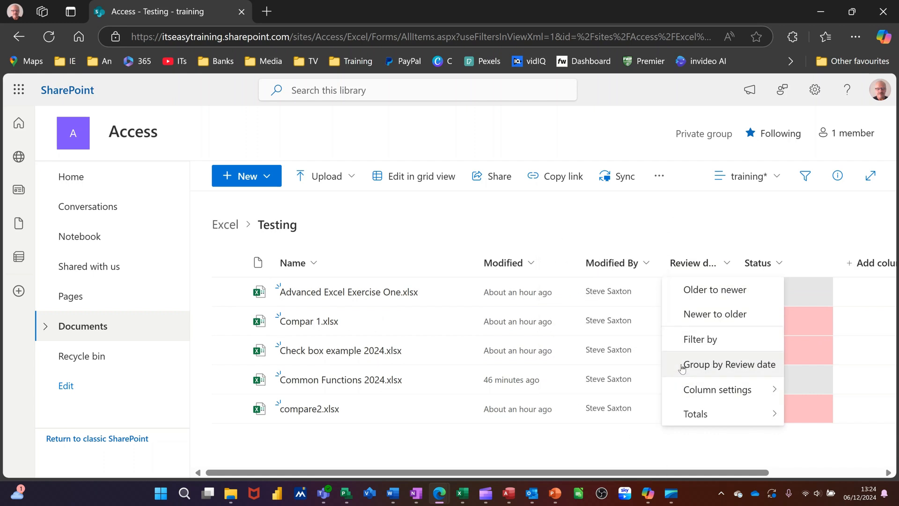
pyautogui.moveTo(675, 220)
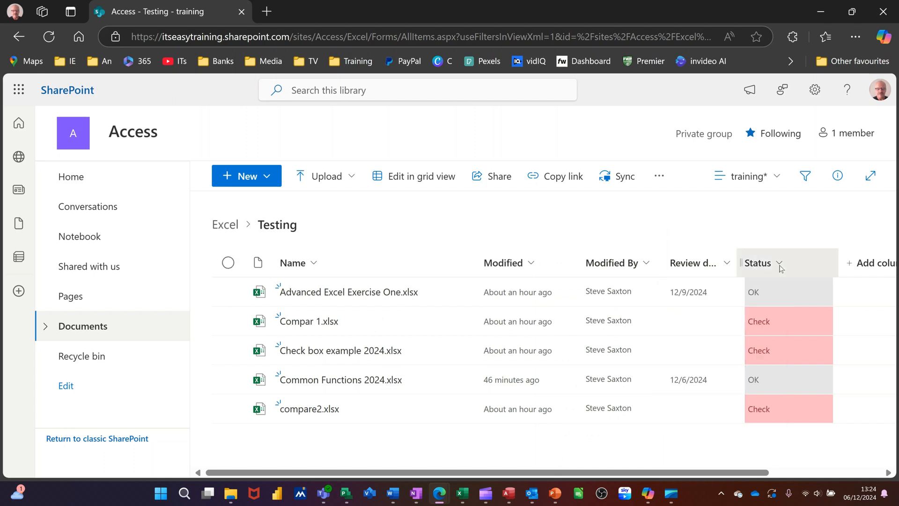
pyautogui.click(780, 262)
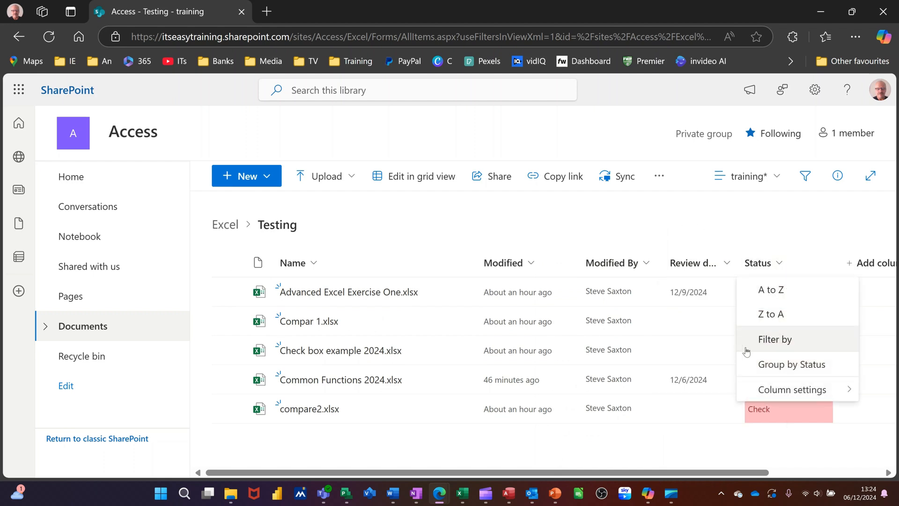
pyautogui.click(790, 363)
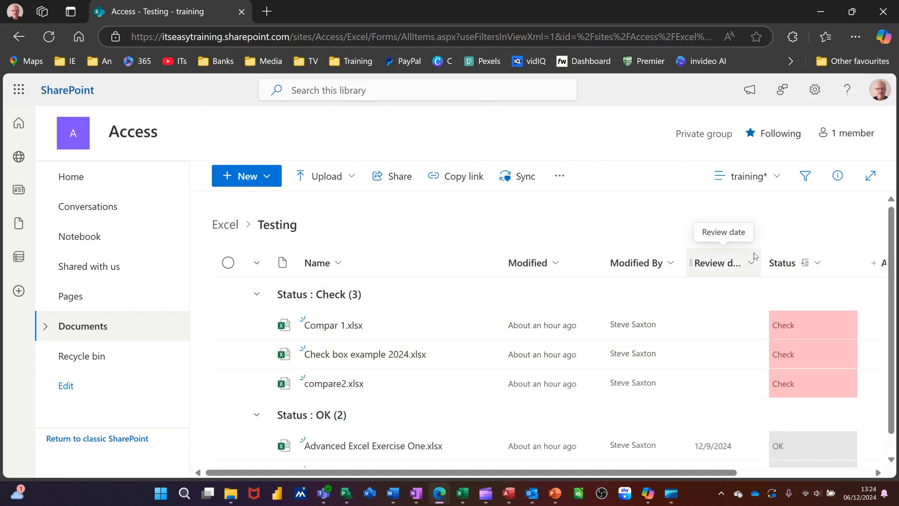
pyautogui.moveTo(757, 255)
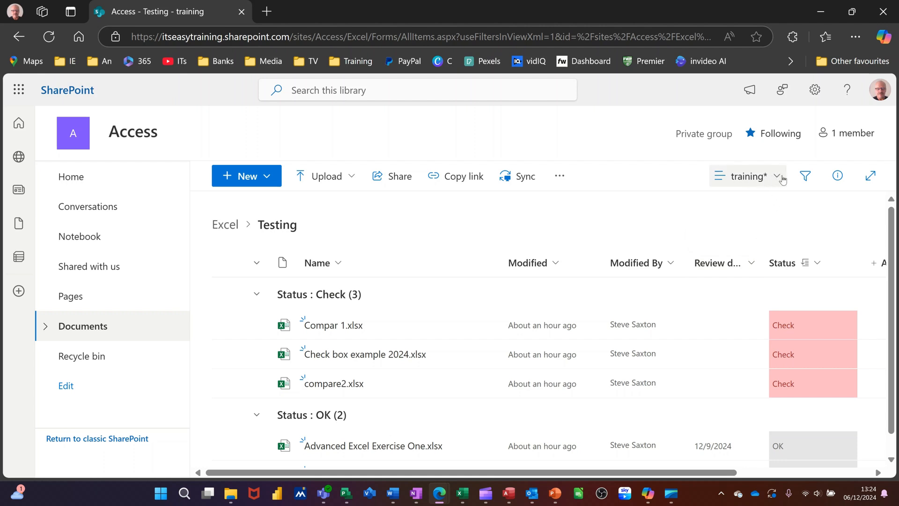
pyautogui.moveTo(780, 176)
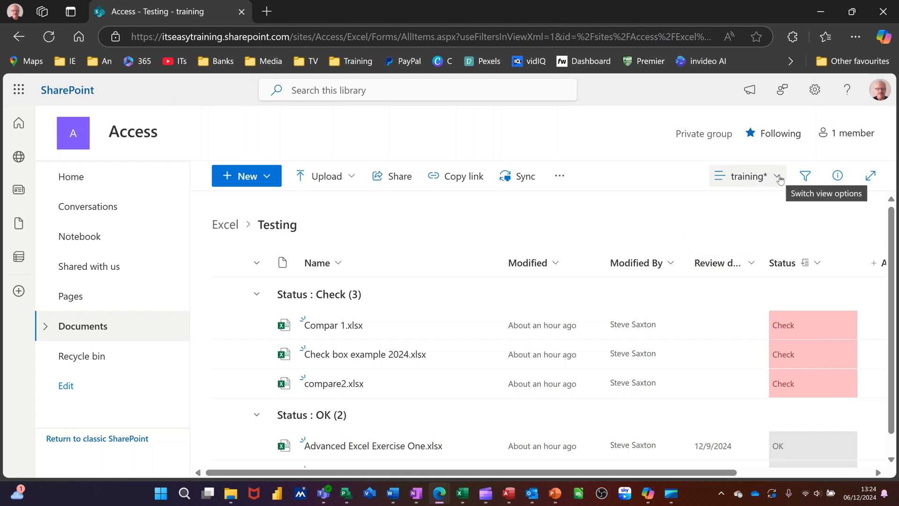
# Switch from the training view to All Documents and group its files by Status
pyautogui.click(777, 175)
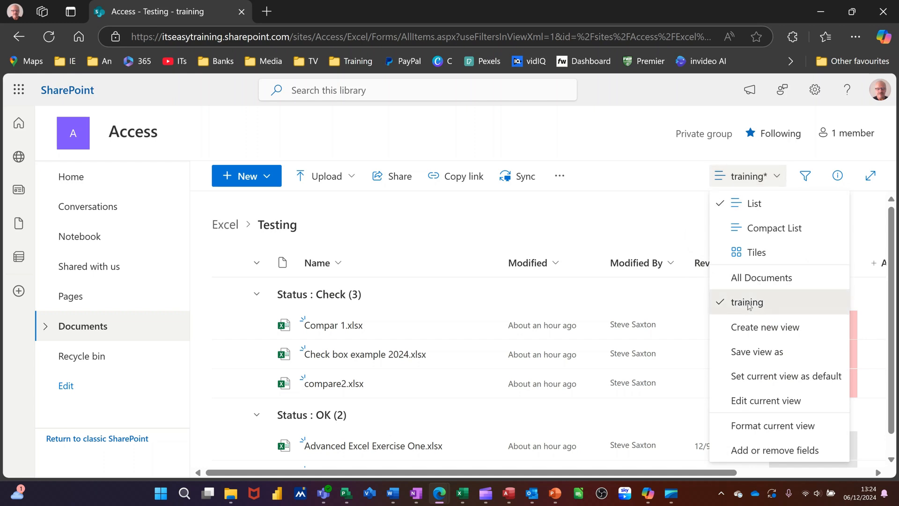
pyautogui.click(757, 203)
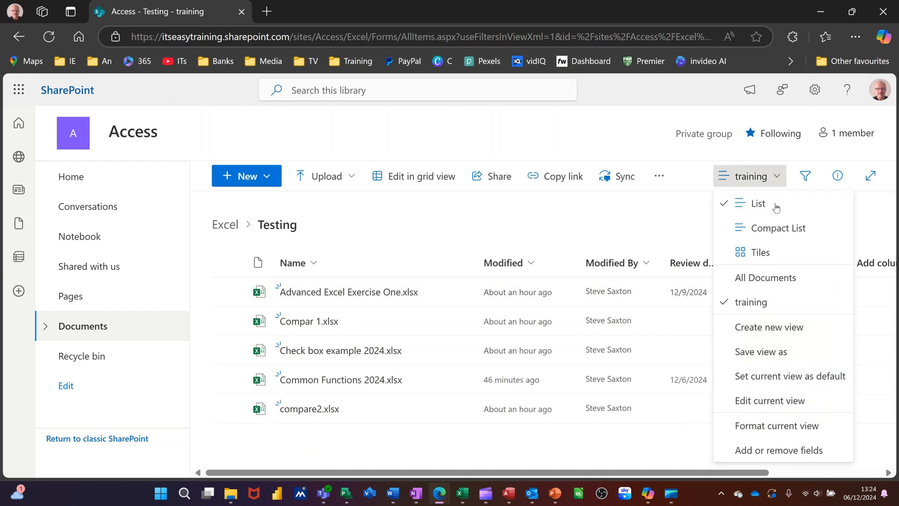
pyautogui.click(765, 278)
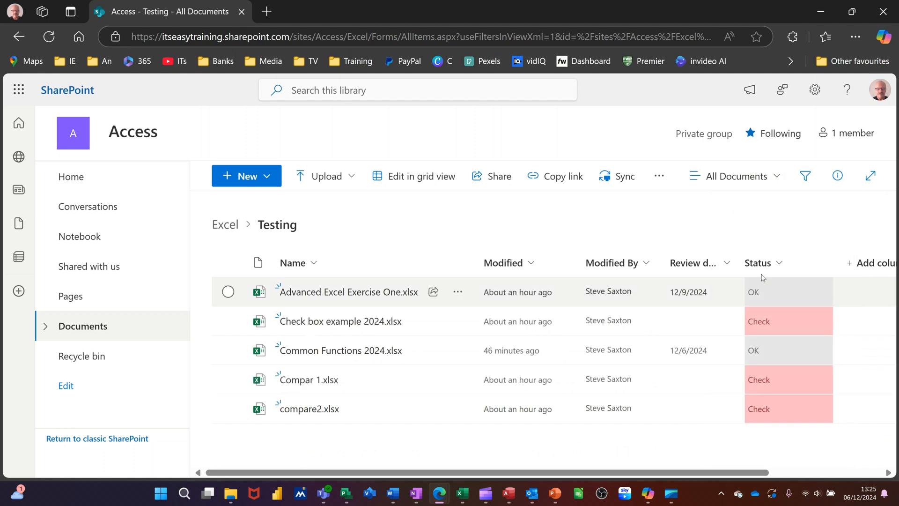
pyautogui.click(762, 263)
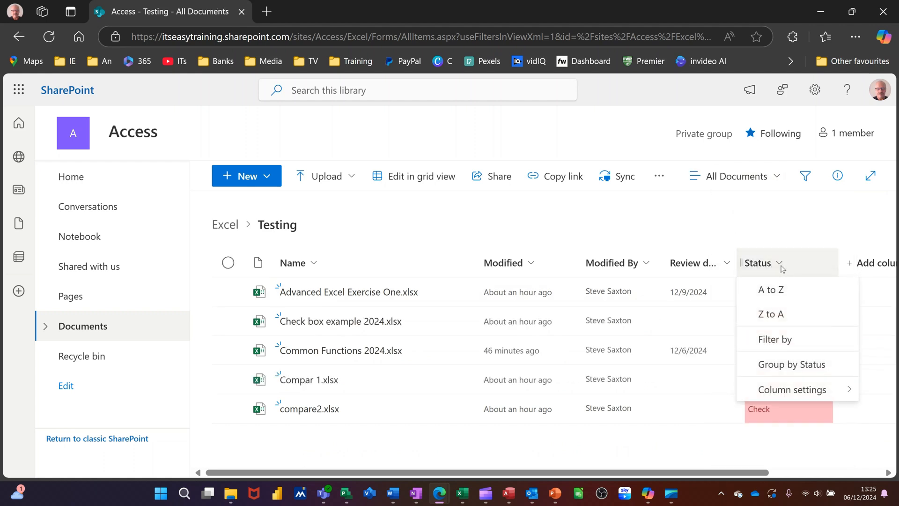
pyautogui.moveTo(763, 364)
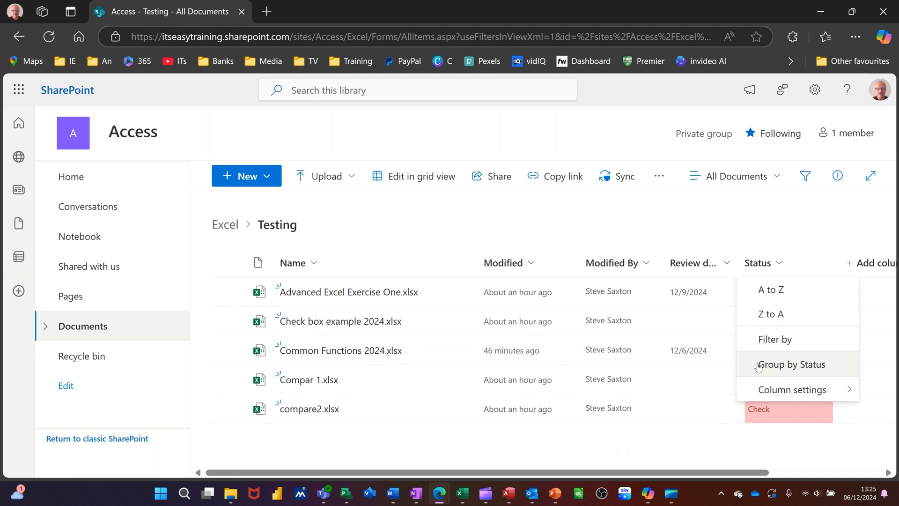
pyautogui.click(791, 364)
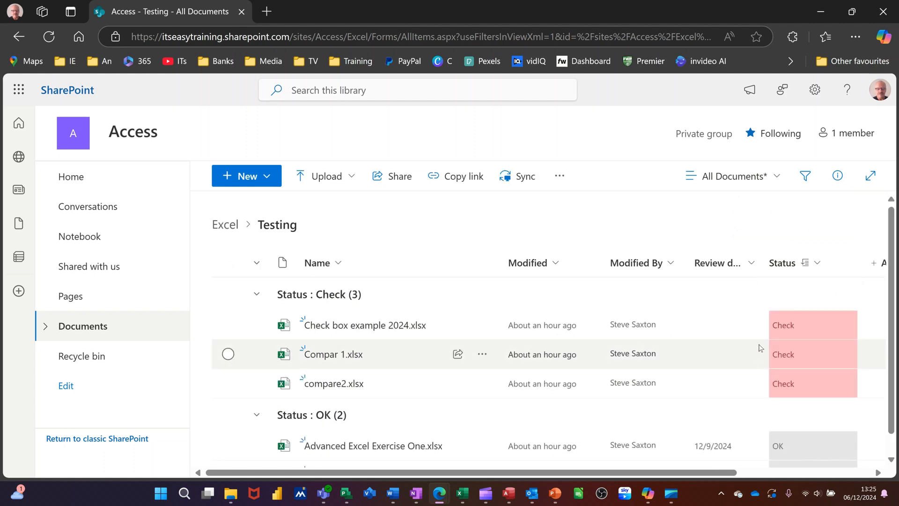
pyautogui.moveTo(778, 182)
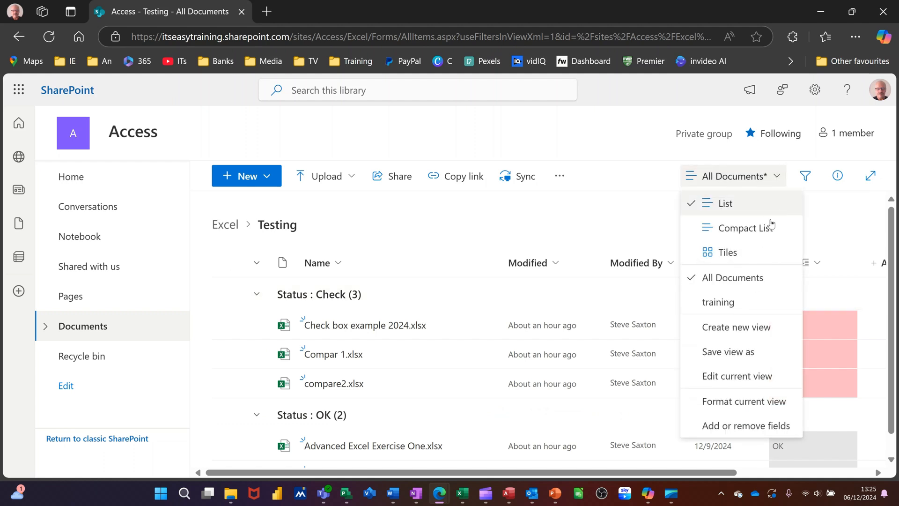
pyautogui.moveTo(736, 327)
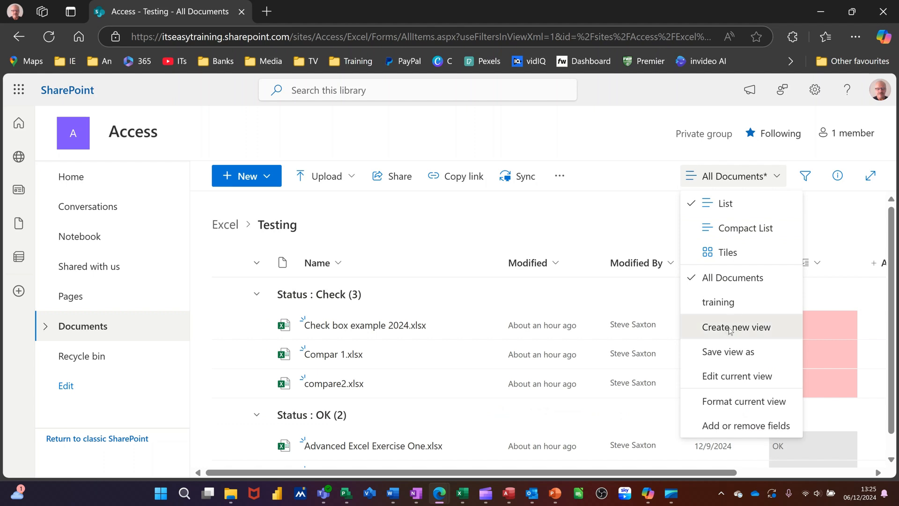
# Create a calendar view named Steve, month layout, starting on the Modified date
pyautogui.click(736, 327)
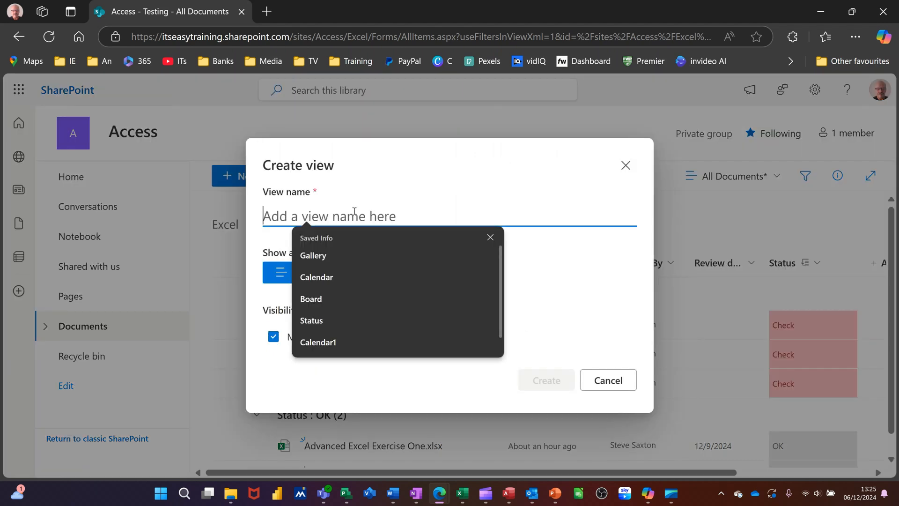
pyautogui.write('Steve')
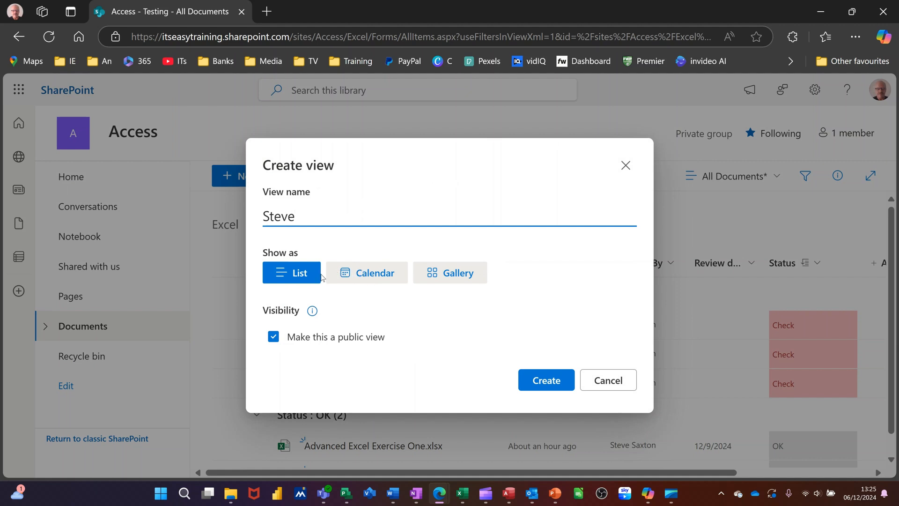
pyautogui.moveTo(544, 335)
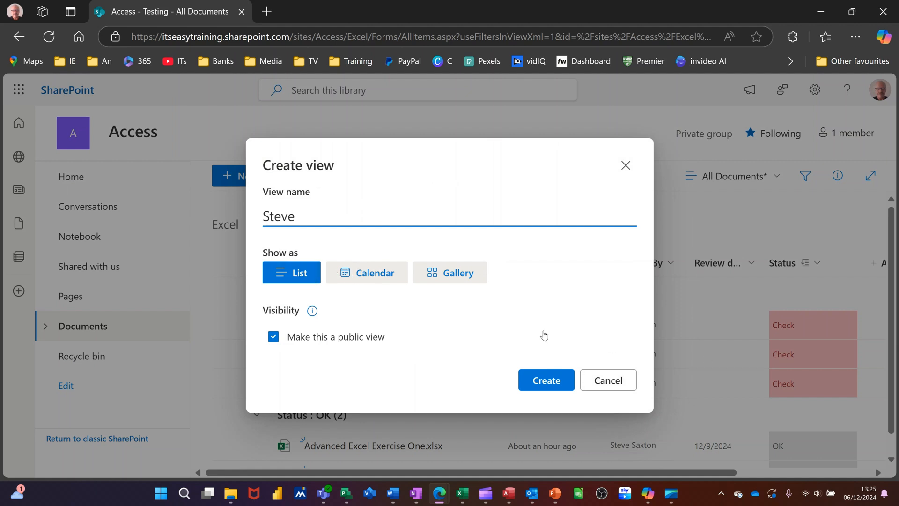
pyautogui.moveTo(367, 273)
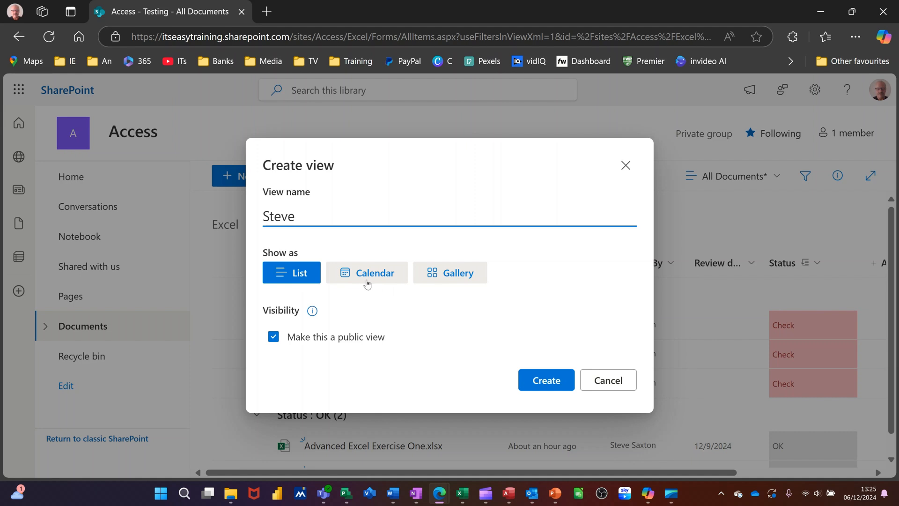
pyautogui.moveTo(372, 277)
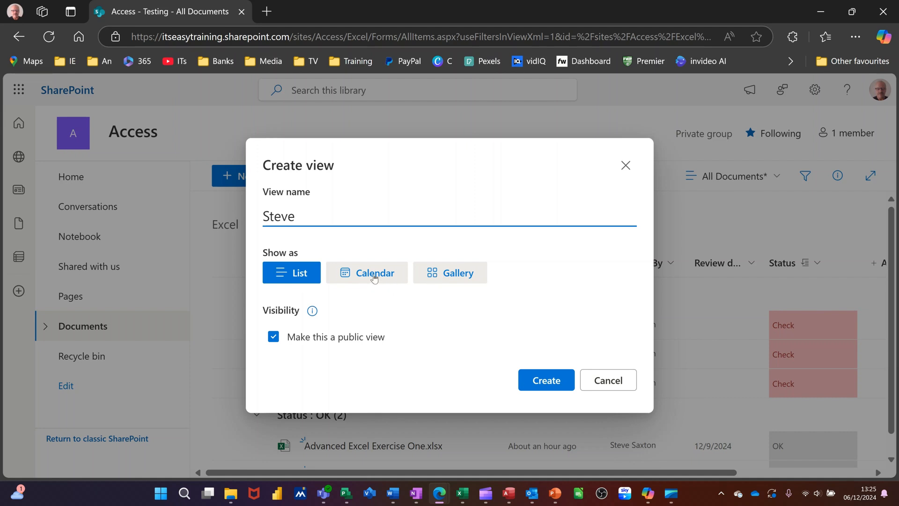
pyautogui.click(367, 272)
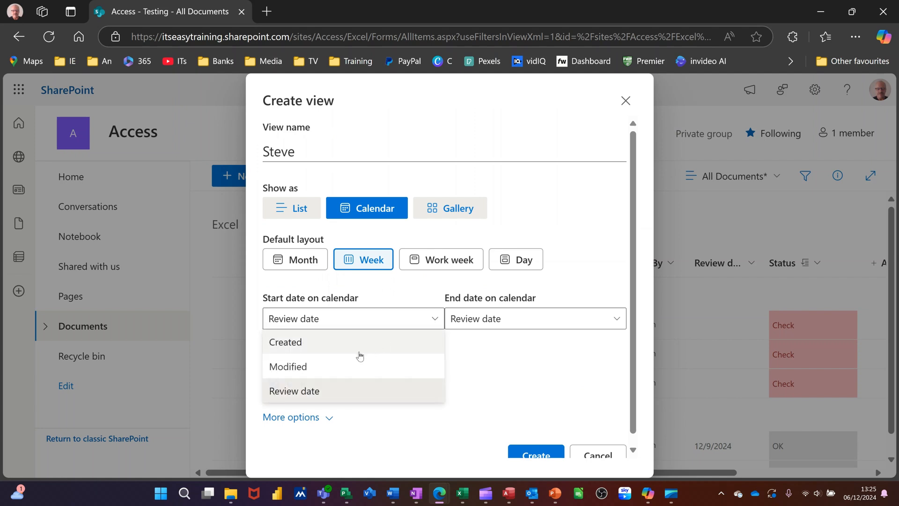
pyautogui.moveTo(328, 349)
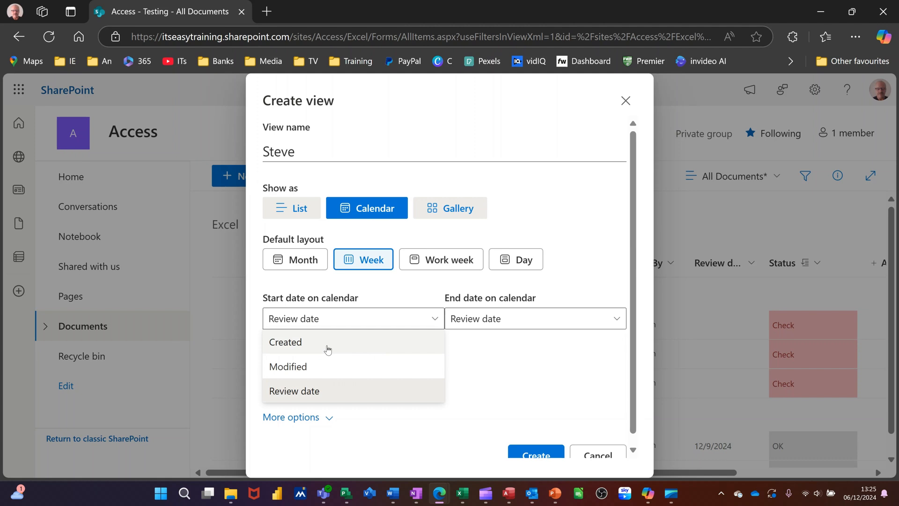
pyautogui.click(287, 366)
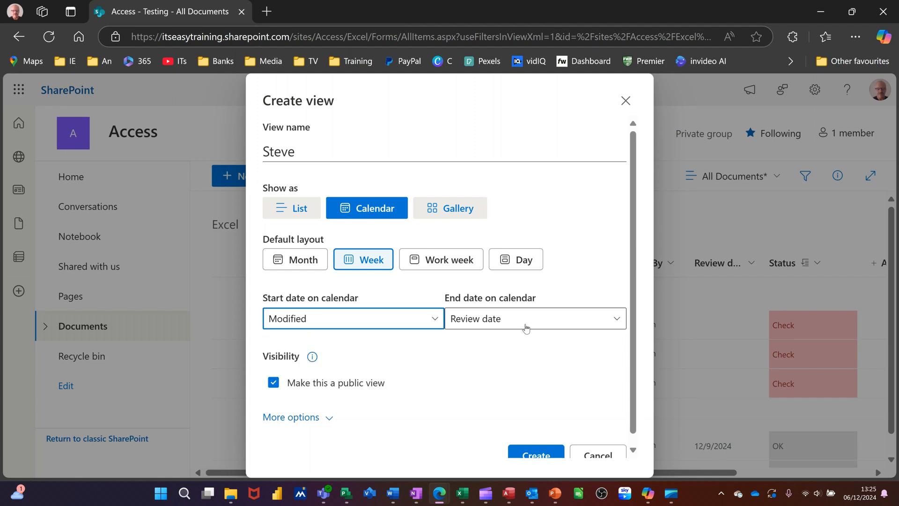
pyautogui.click(295, 260)
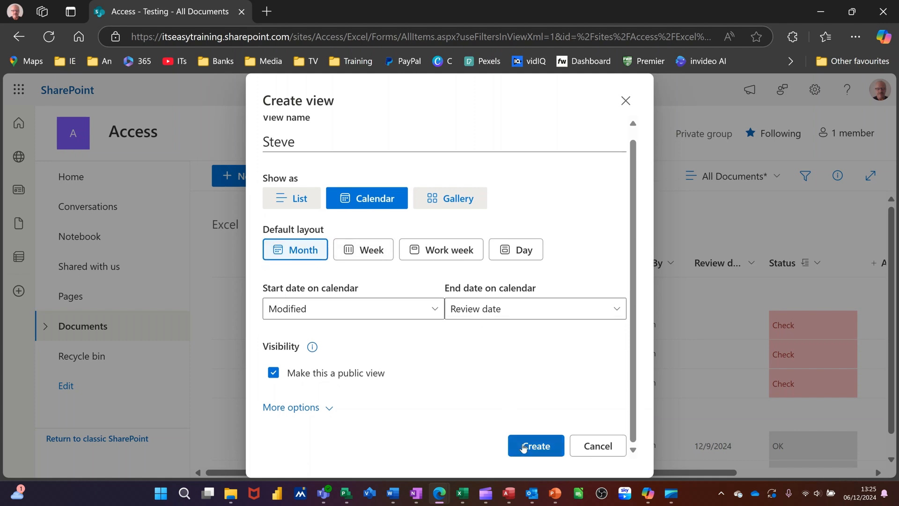
pyautogui.click(535, 446)
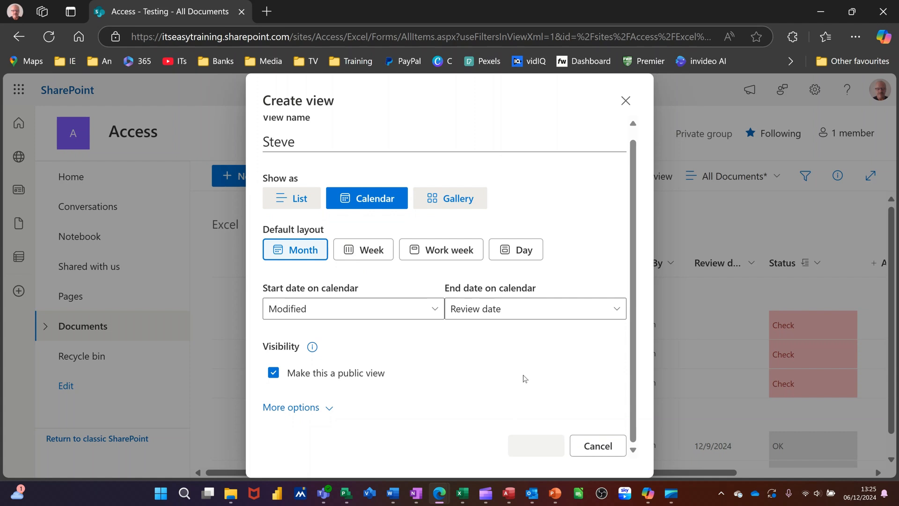
# Inspect the December 6 entry in the Steve calendar, then return to All Documents
pyautogui.click(534, 446)
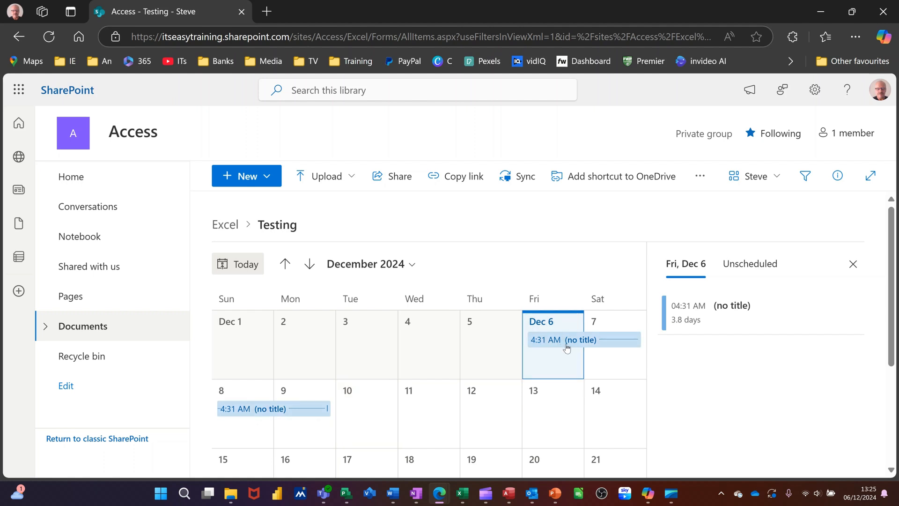
pyautogui.moveTo(579, 348)
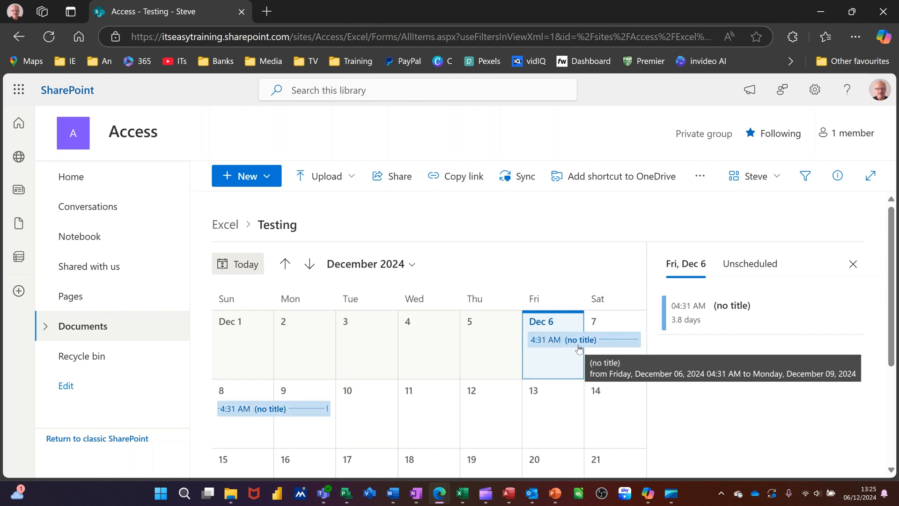
pyautogui.moveTo(324, 415)
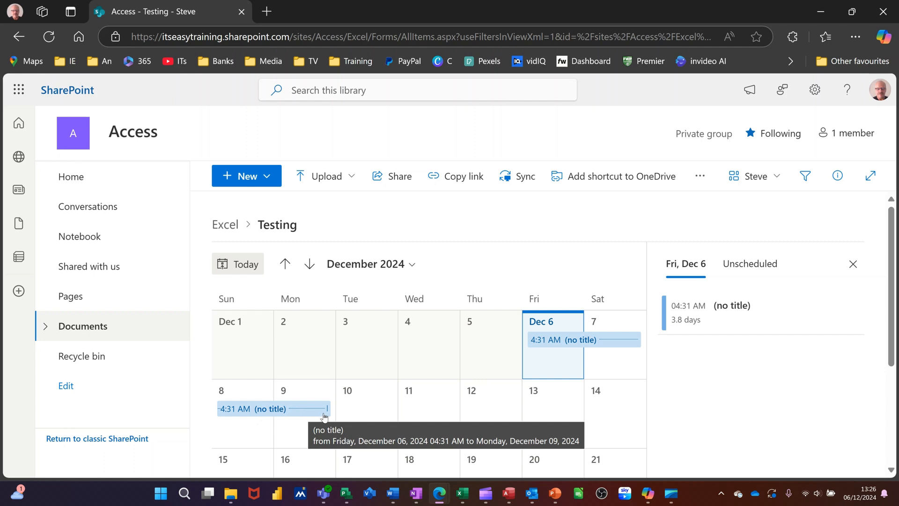
pyautogui.moveTo(736, 306)
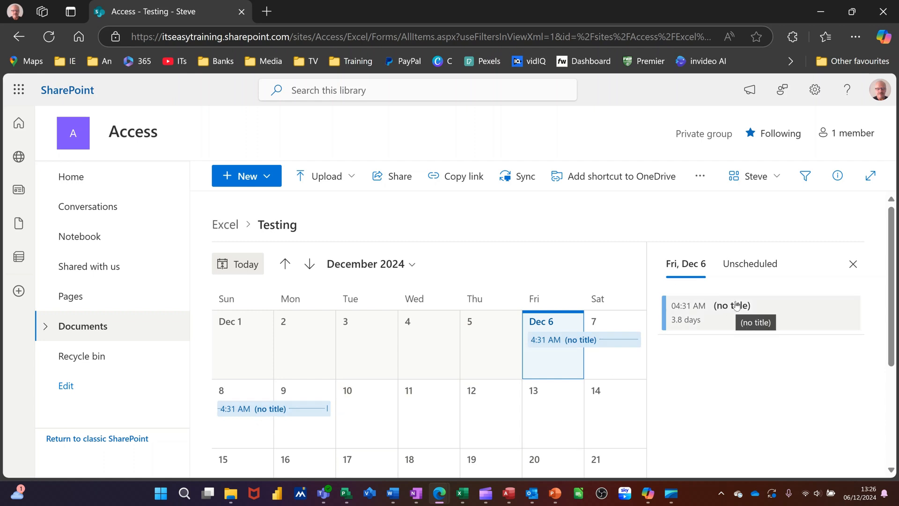
pyautogui.click(854, 264)
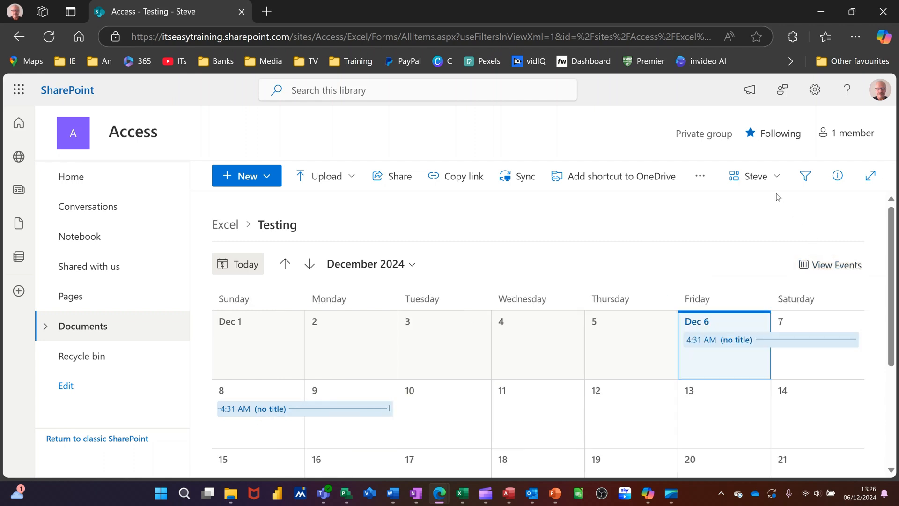
pyautogui.click(753, 175)
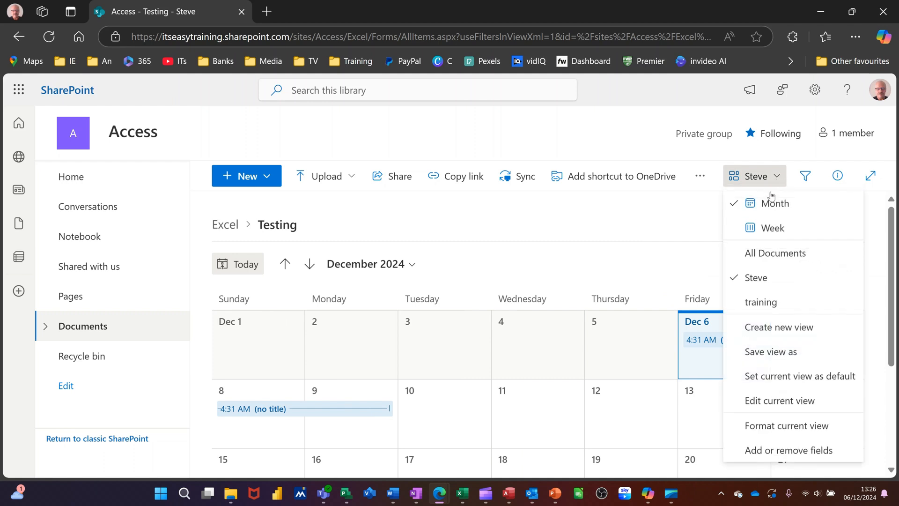
pyautogui.moveTo(776, 252)
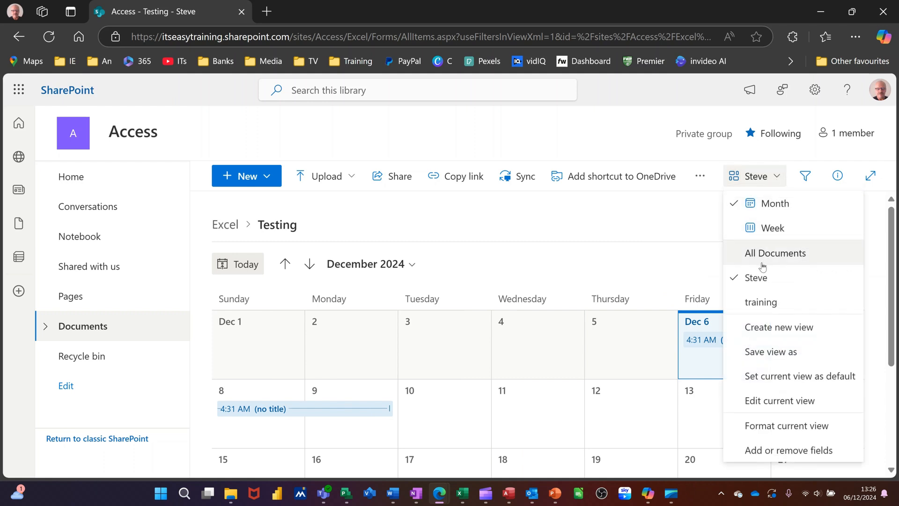
pyautogui.moveTo(752, 278)
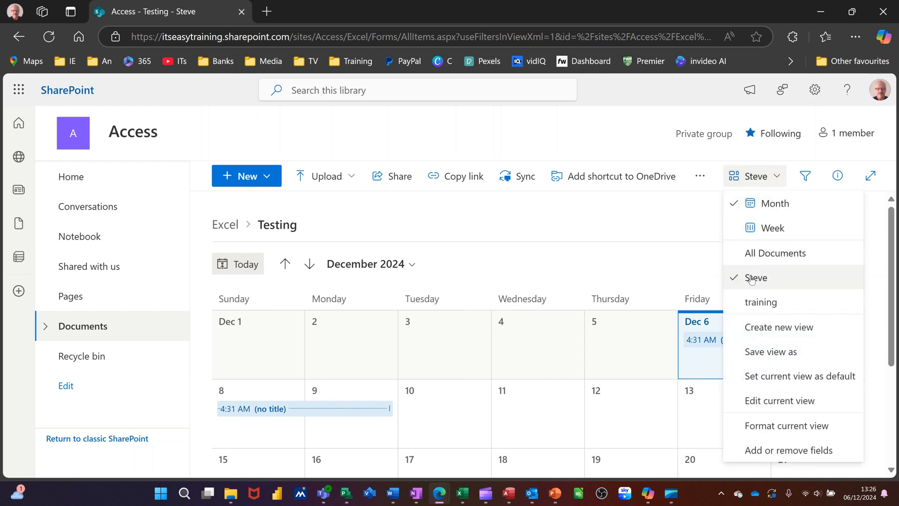
pyautogui.click(775, 253)
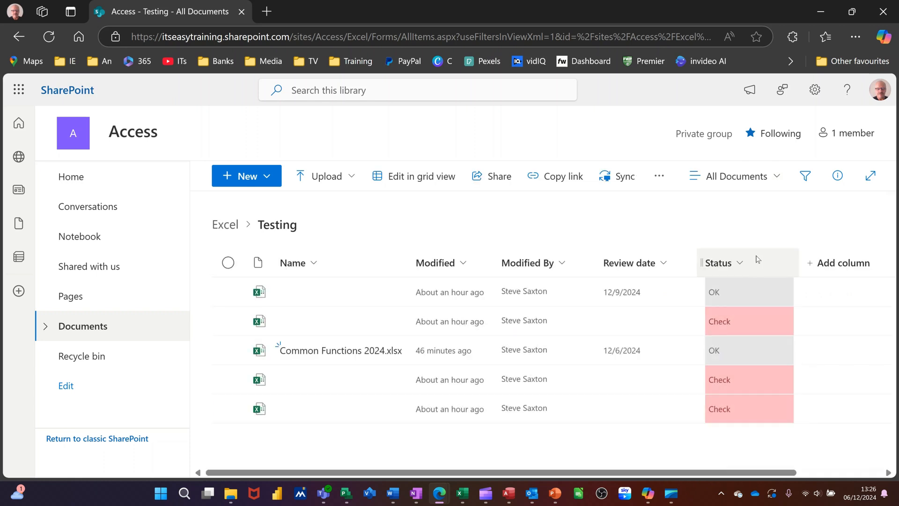
pyautogui.moveTo(778, 181)
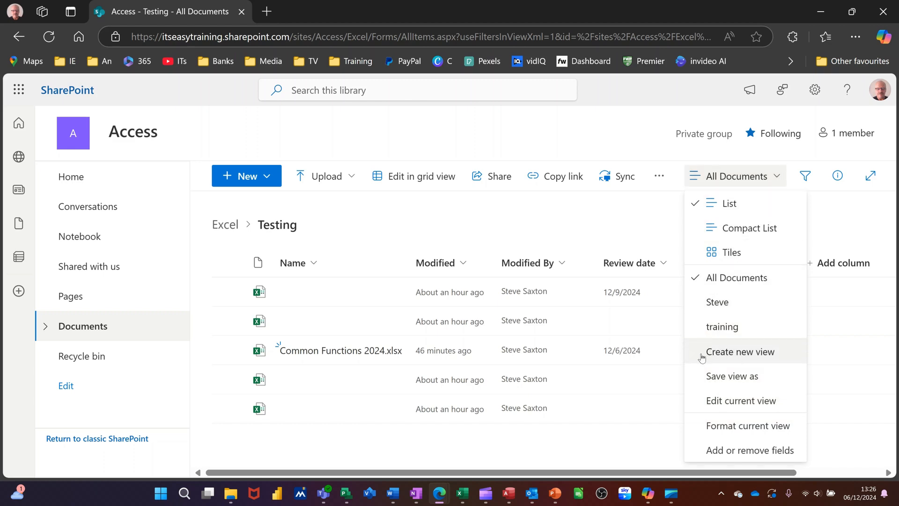
# Create a gallery view named Sax showing the files as thumbnail tiles
pyautogui.click(739, 351)
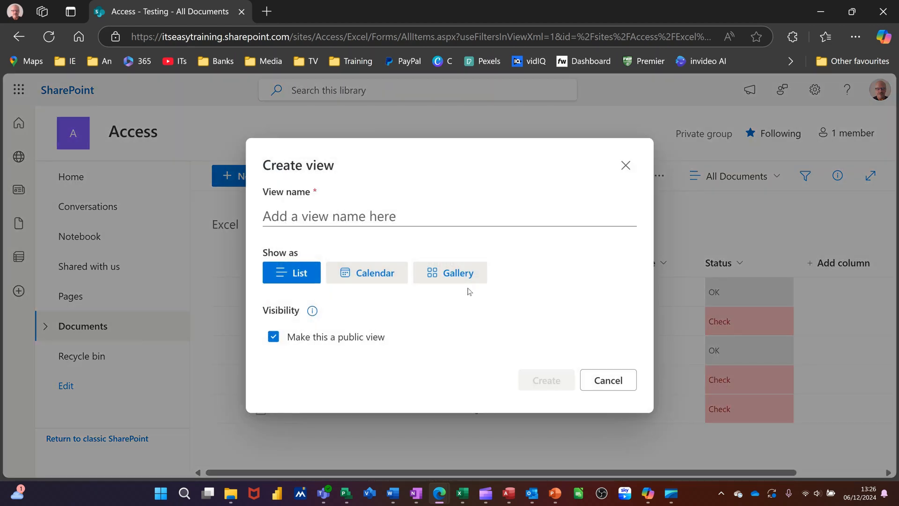
pyautogui.click(450, 272)
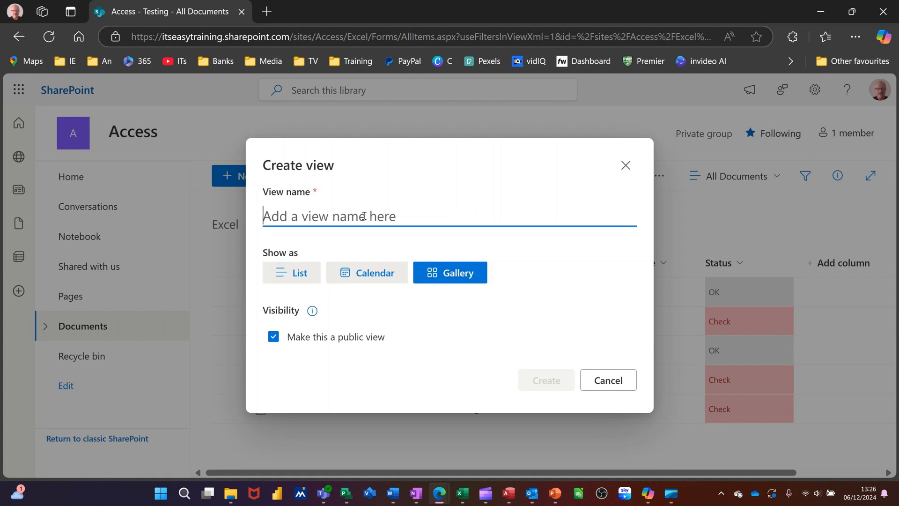
pyautogui.write('Sa')
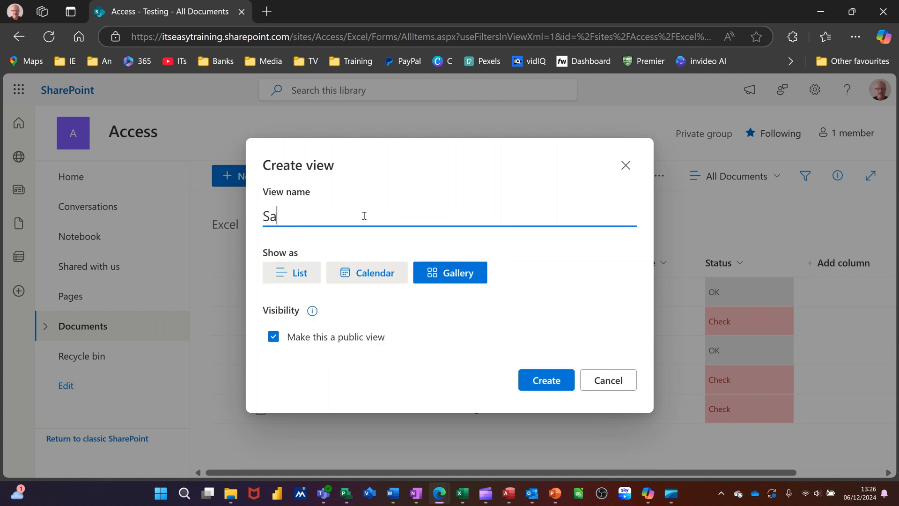
pyautogui.write('x')
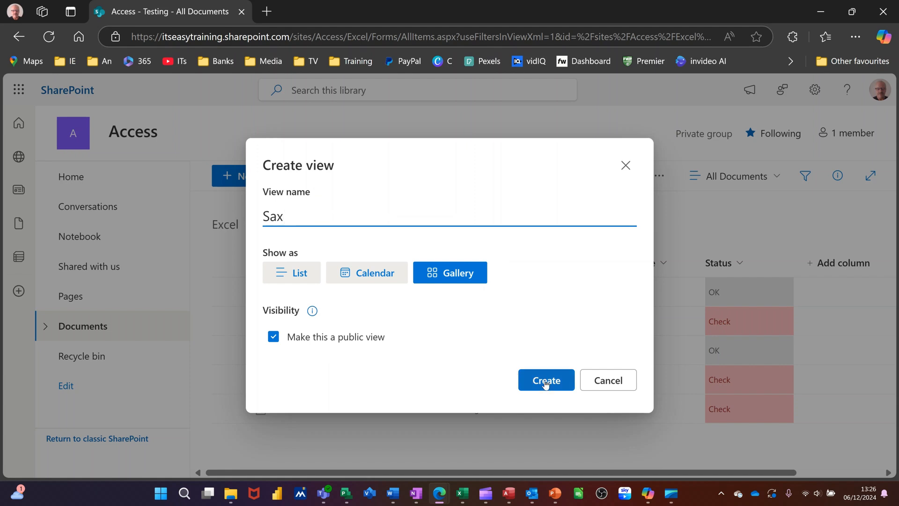
pyautogui.click(545, 380)
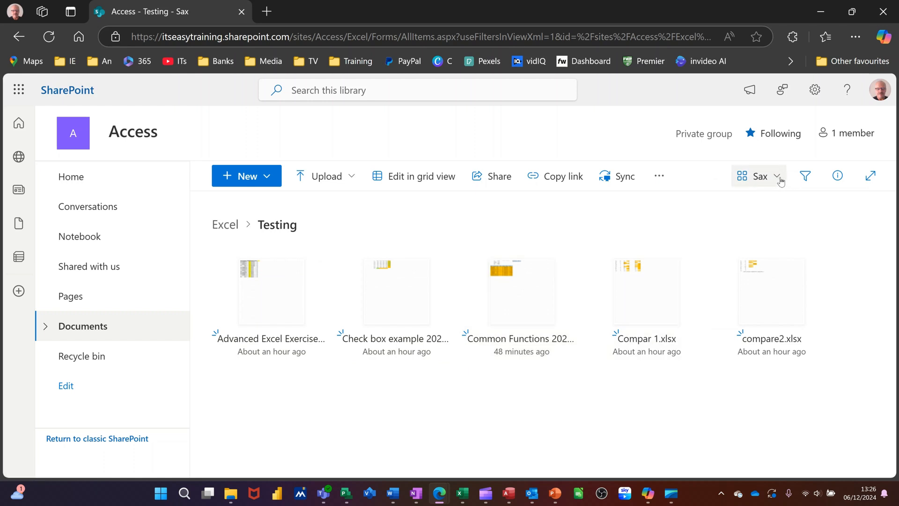
pyautogui.click(760, 176)
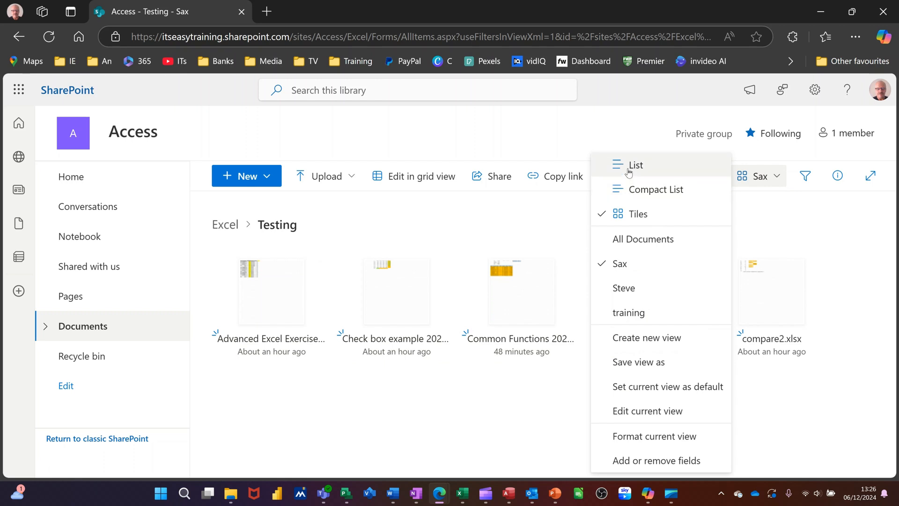
pyautogui.moveTo(636, 214)
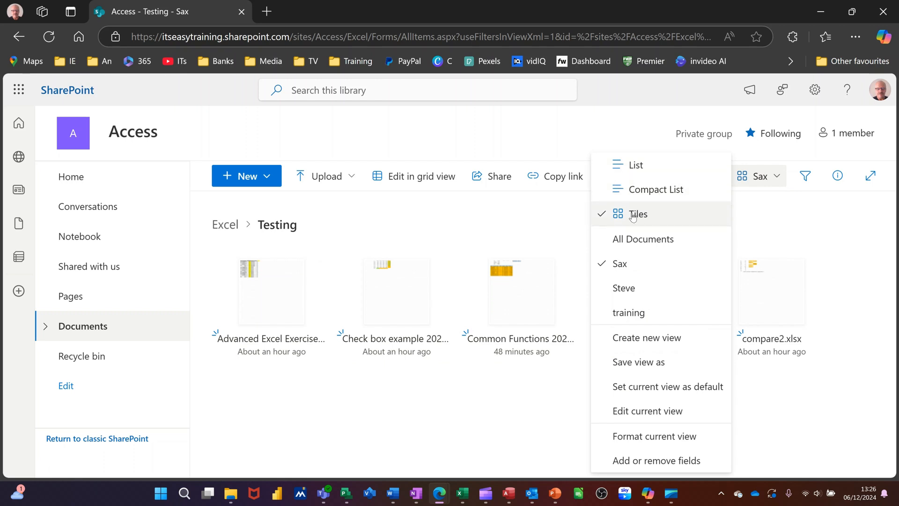
pyautogui.moveTo(627, 269)
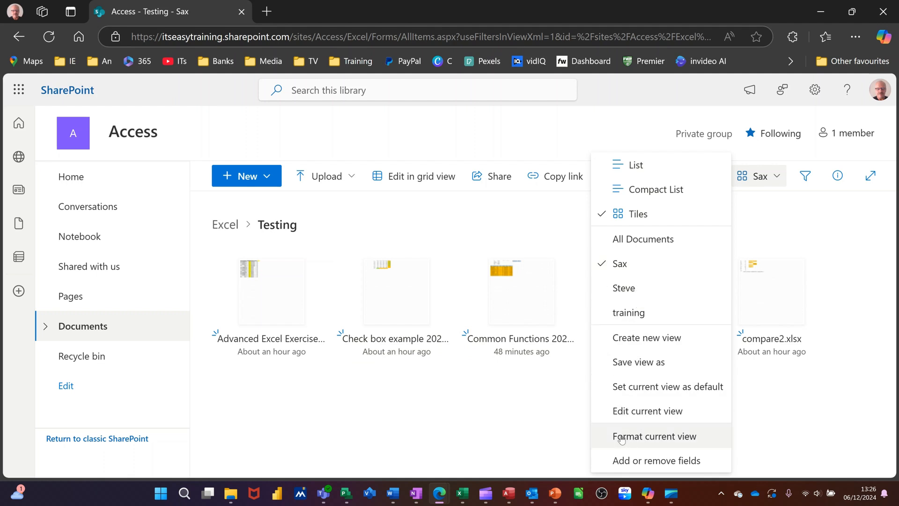
pyautogui.moveTo(682, 443)
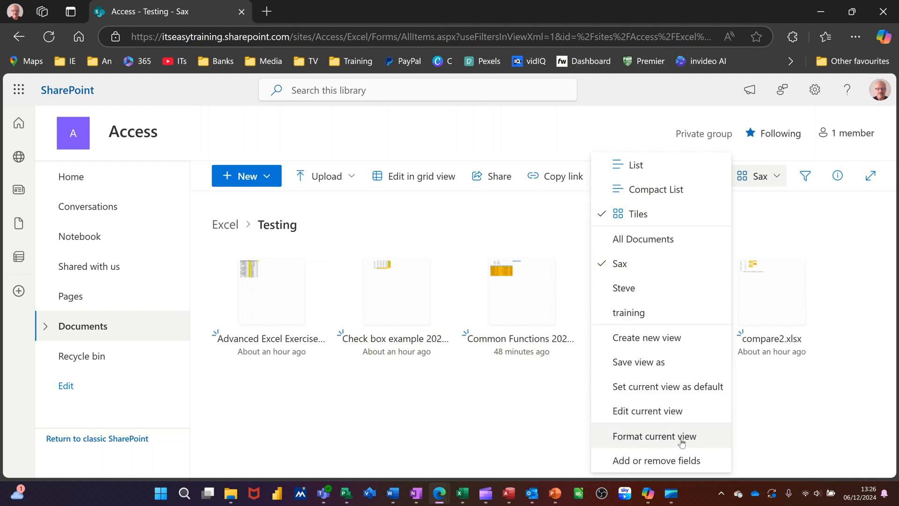
pyautogui.moveTo(642, 460)
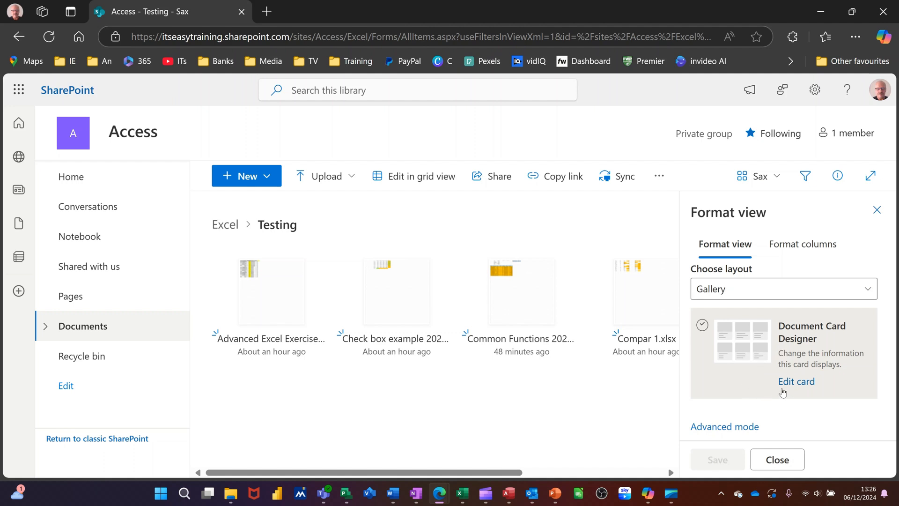
# Keep Review date and Status on the Sax document cards in the card designer, save and close it
pyautogui.click(796, 381)
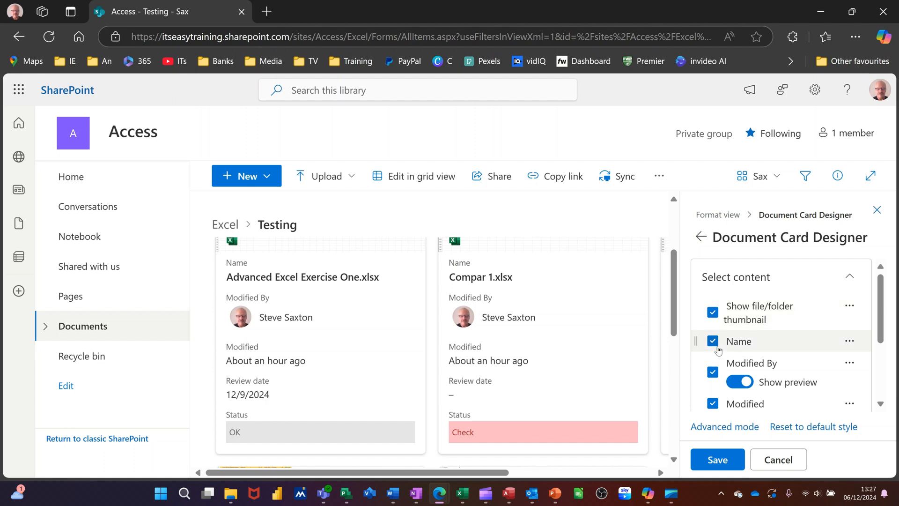
pyautogui.scroll(-3)
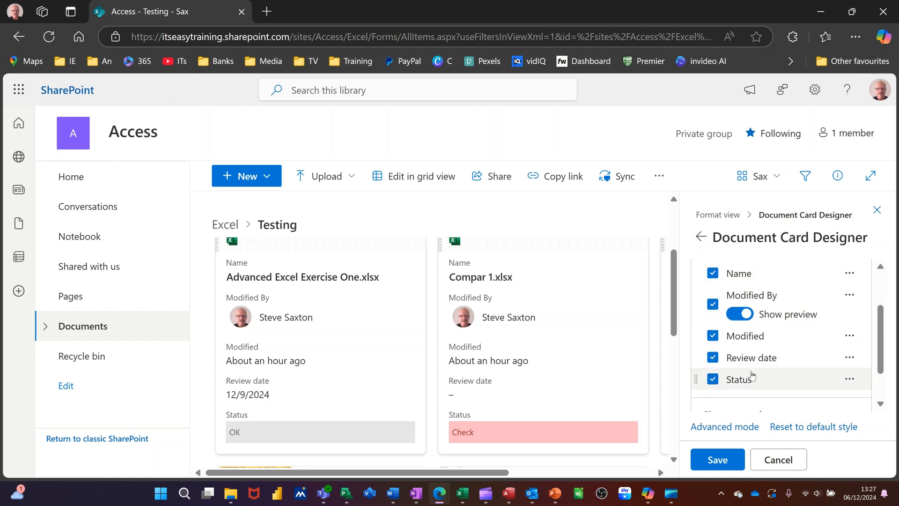
pyautogui.scroll(-3)
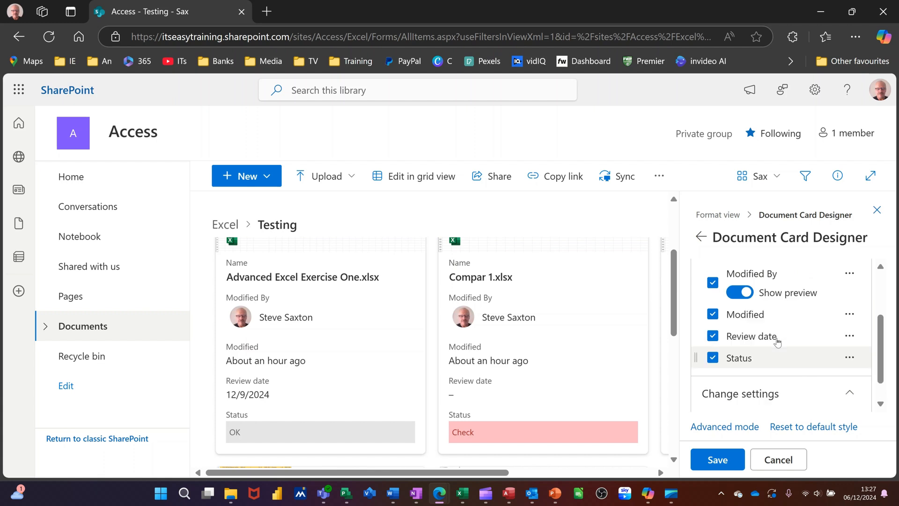
pyautogui.scroll(3)
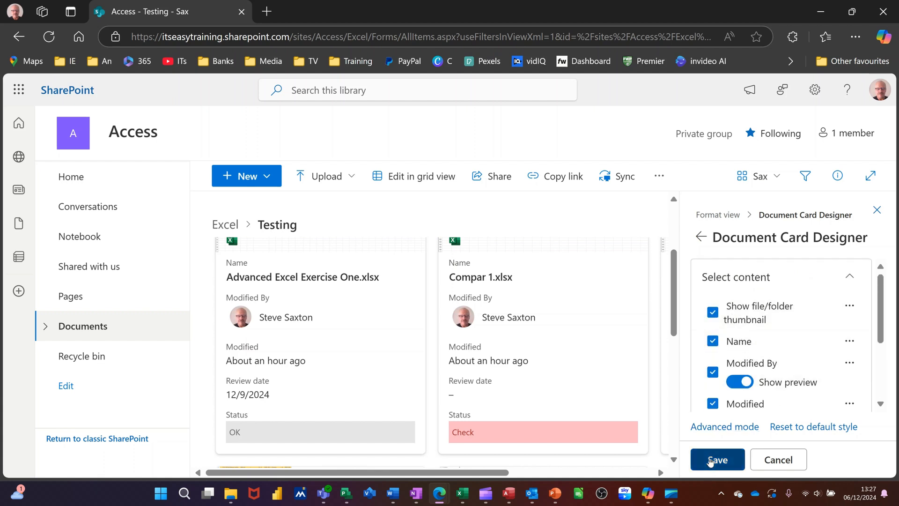
pyautogui.click(716, 459)
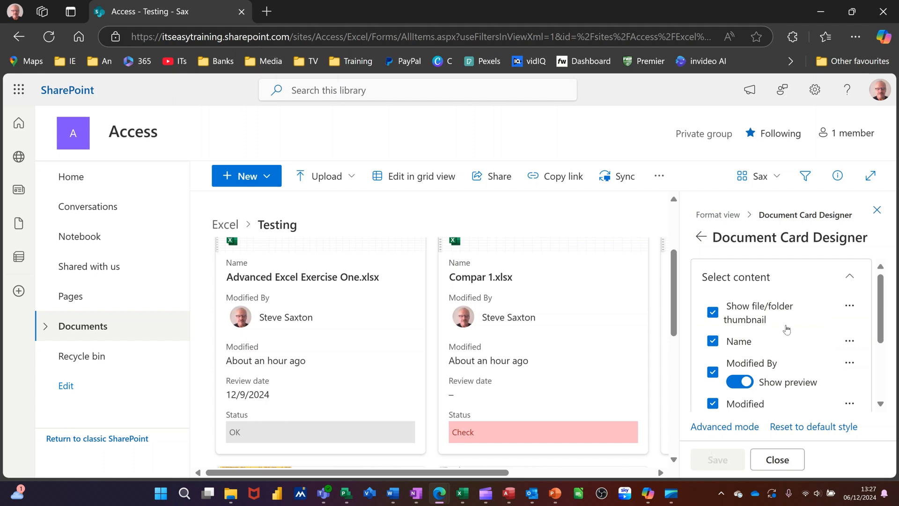
pyautogui.click(776, 459)
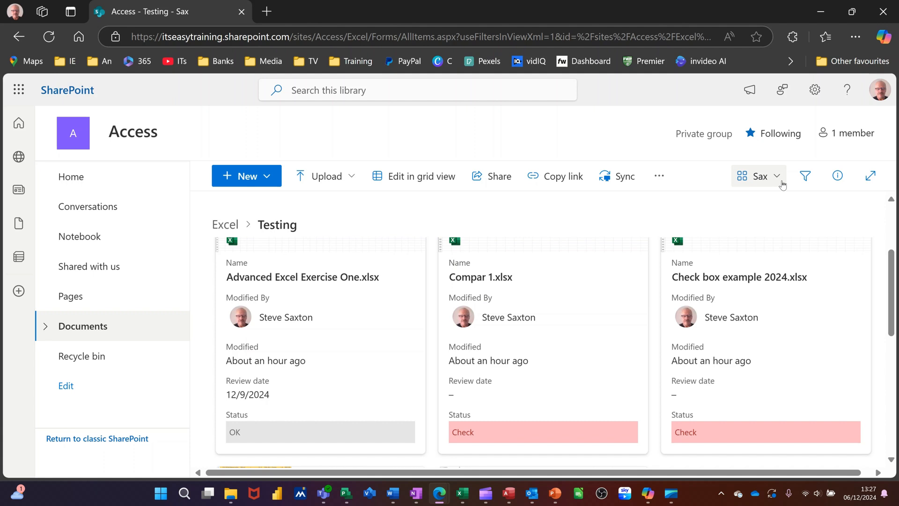
pyautogui.click(757, 175)
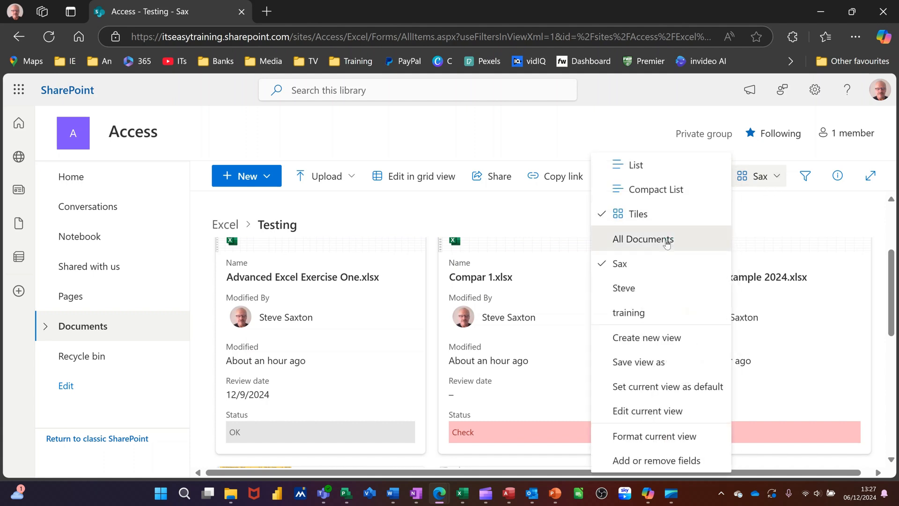
# Return to All Documents, show it as a compact list, and bring up the Filters pane
pyautogui.click(644, 239)
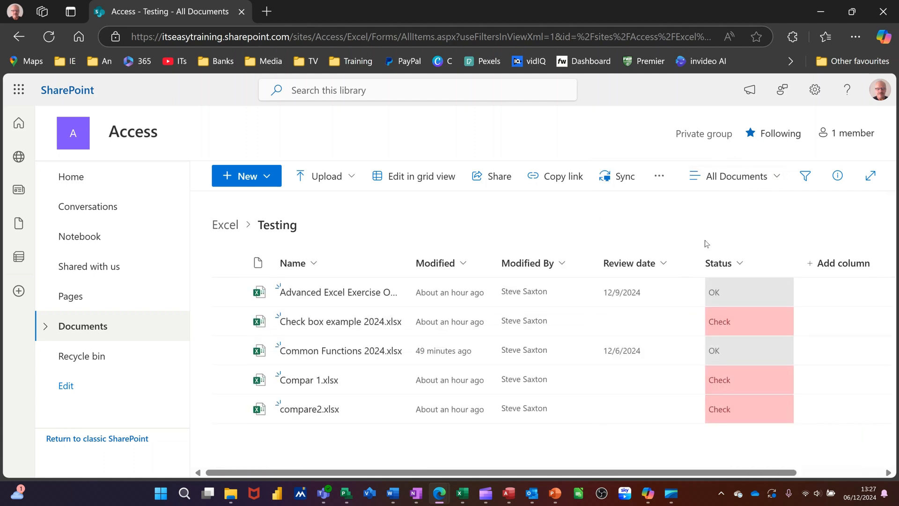
pyautogui.click(740, 175)
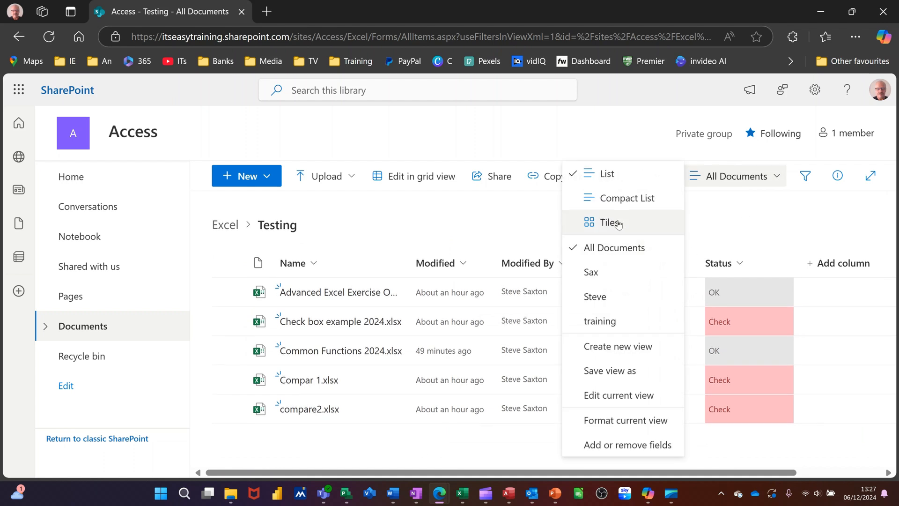
pyautogui.moveTo(627, 198)
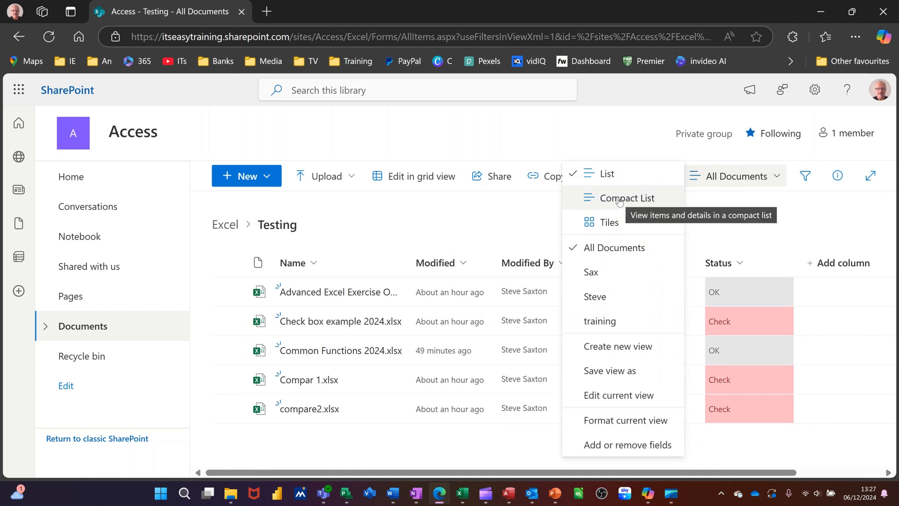
pyautogui.click(626, 197)
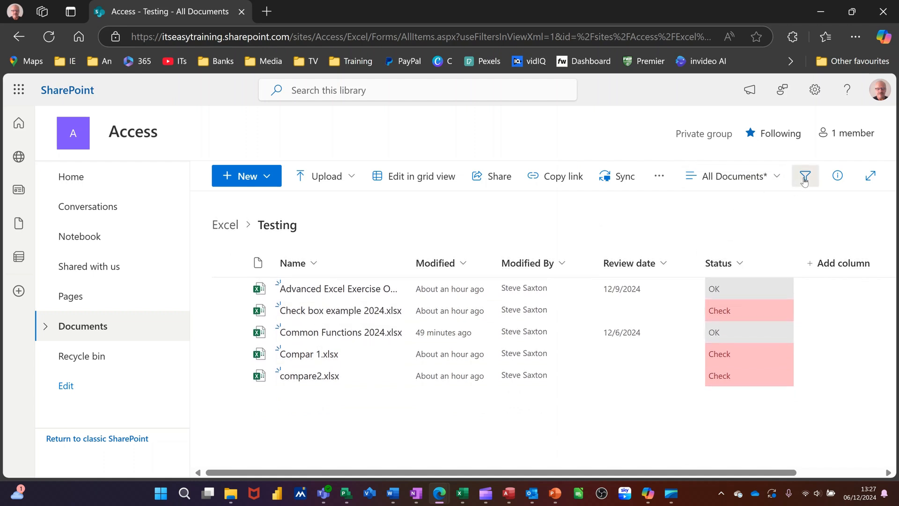
pyautogui.click(805, 176)
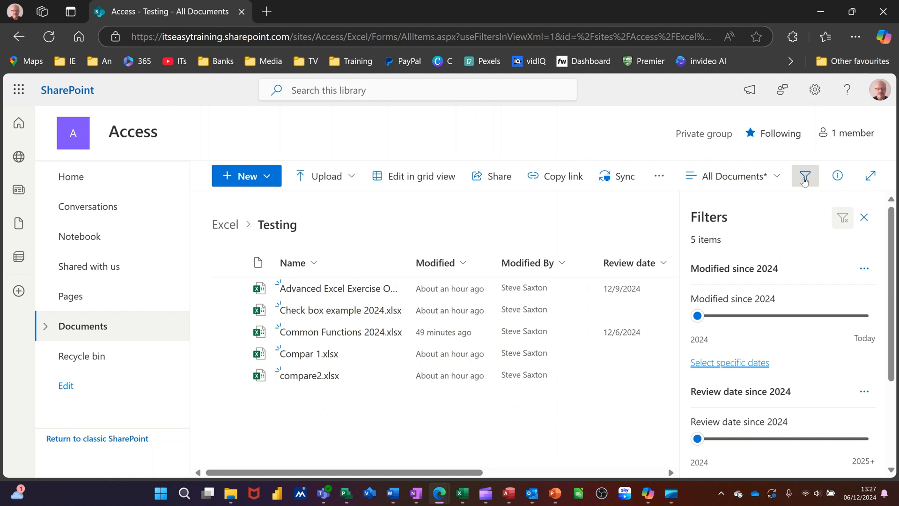
# Filter the library to Status Check (three files), then clear the filter to show all five
pyautogui.scroll(-3)
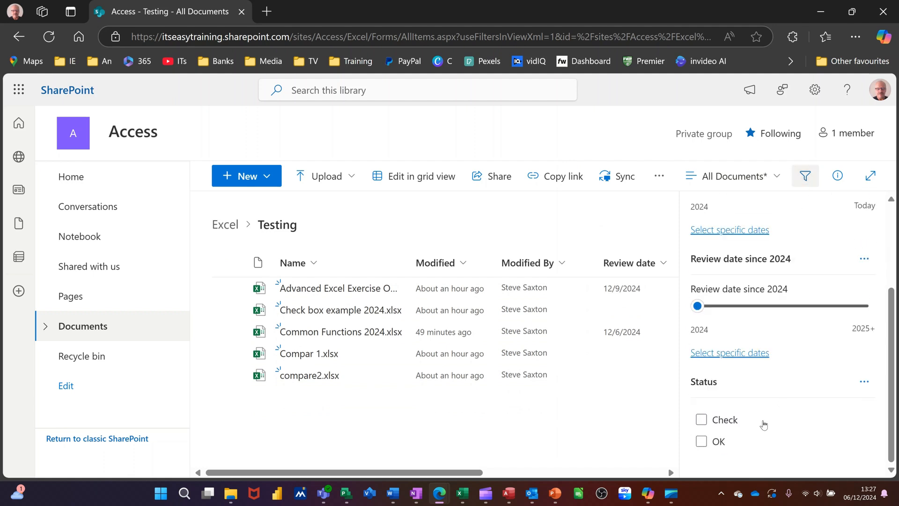
pyautogui.click(701, 419)
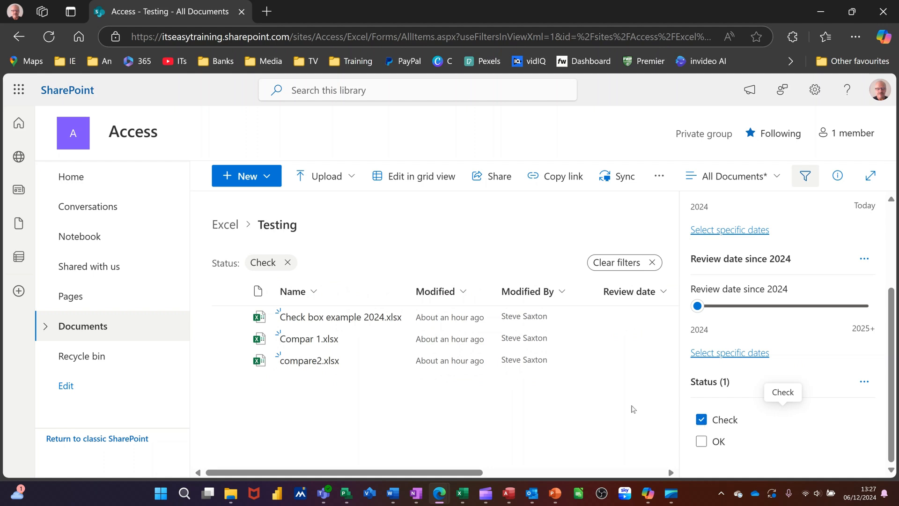
pyautogui.moveTo(621, 227)
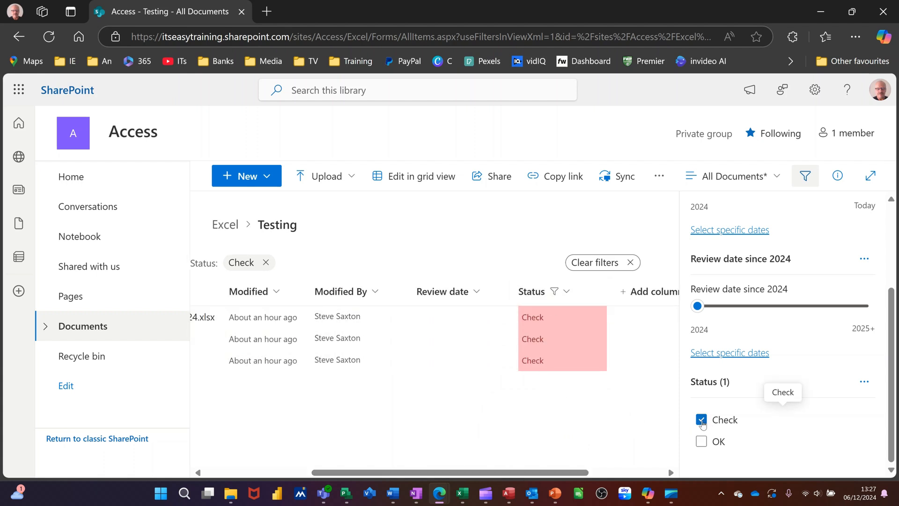
pyautogui.click(701, 419)
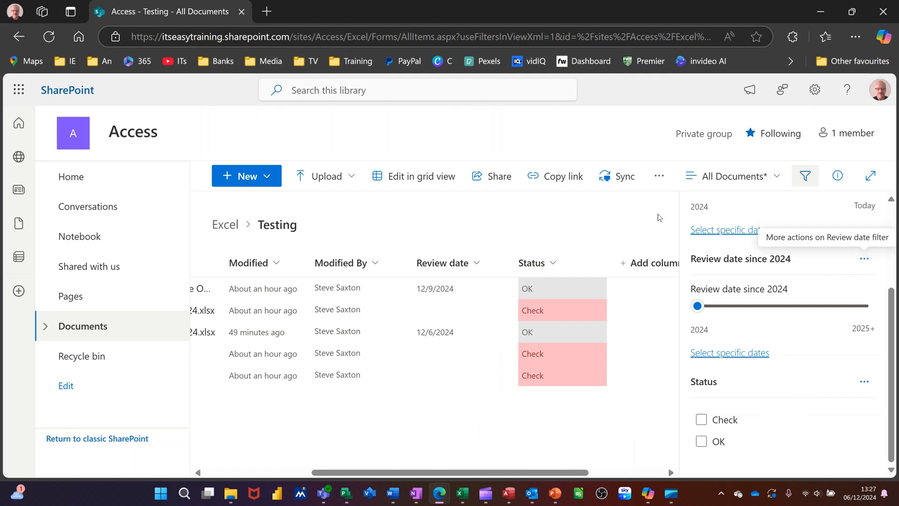
pyautogui.moveTo(556, 262)
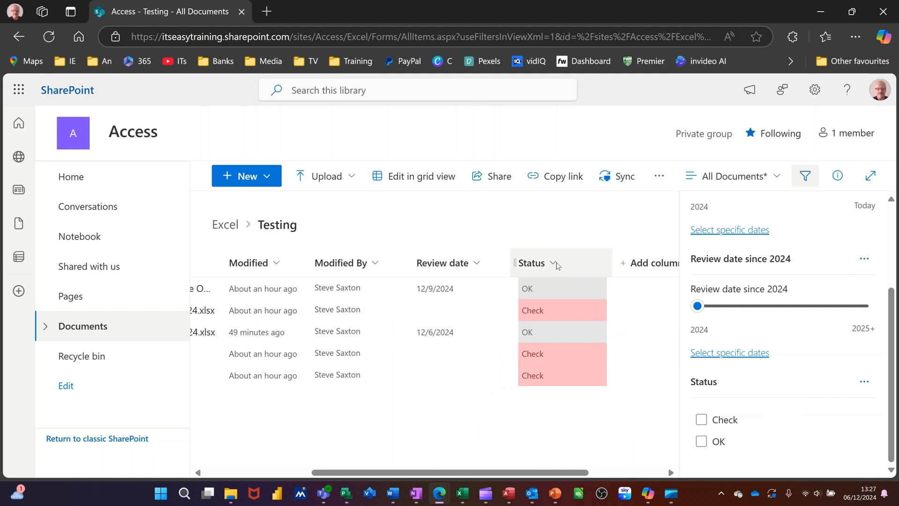
# Filter the Status column by OK and apply it
pyautogui.click(532, 263)
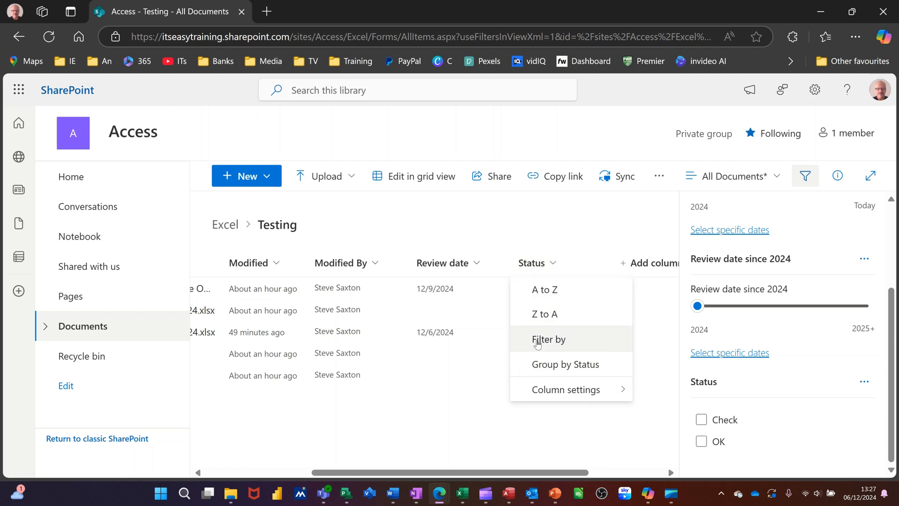
pyautogui.click(547, 339)
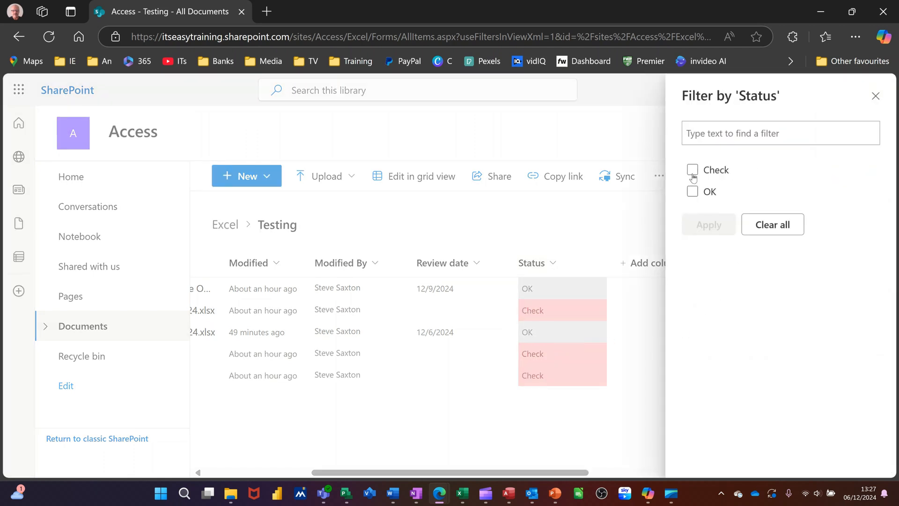
pyautogui.click(693, 191)
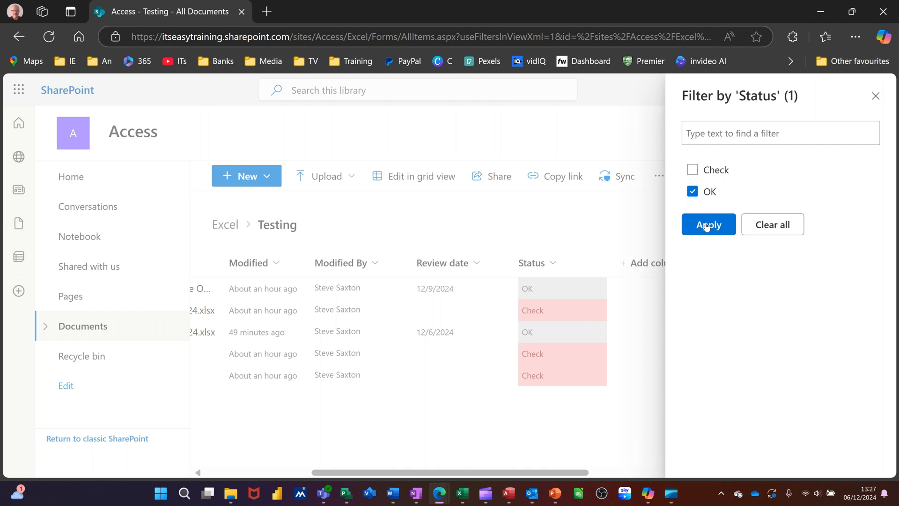
pyautogui.click(708, 224)
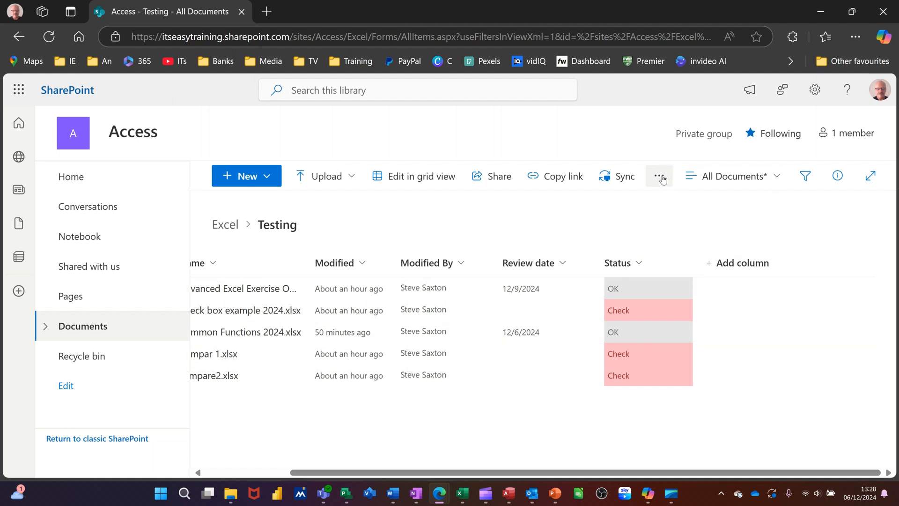
# Show the library's overflow commands, where Automate and its Rules option live
pyautogui.click(658, 175)
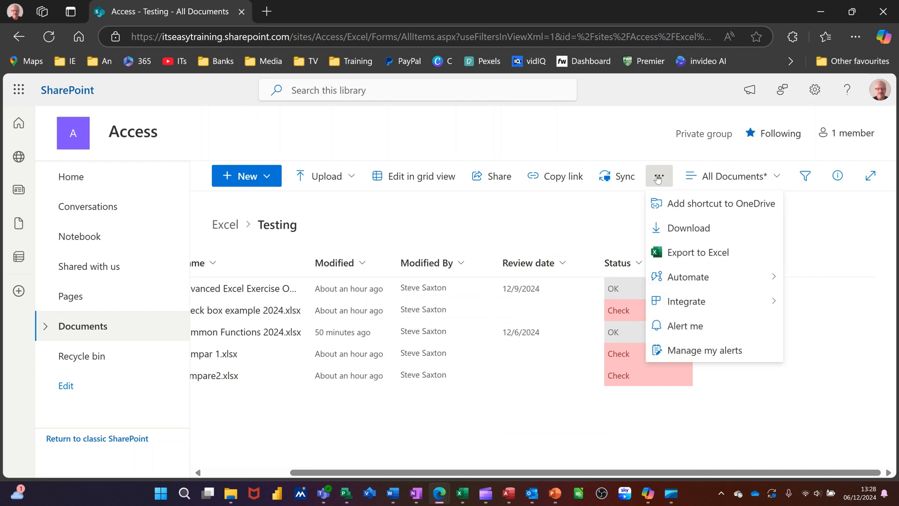
pyautogui.moveTo(666, 219)
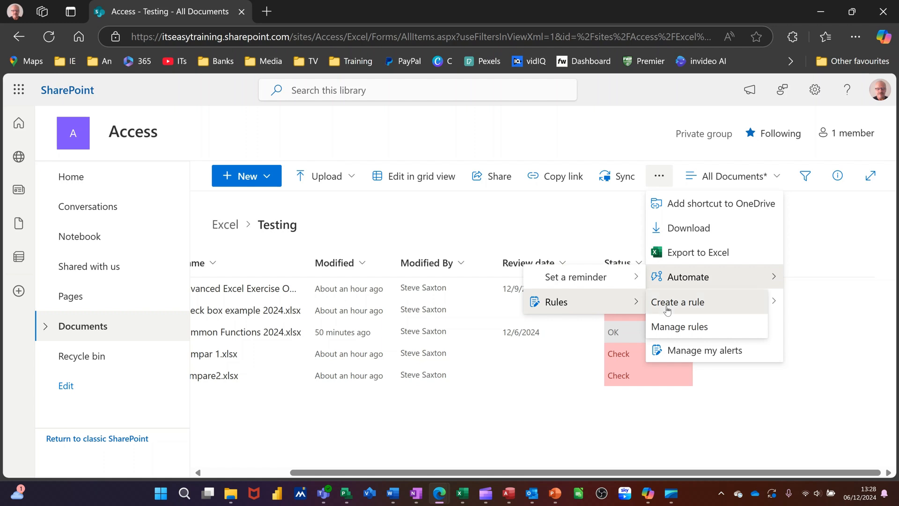
# Build a rule triggered when the Review date column changes to anything
pyautogui.click(677, 302)
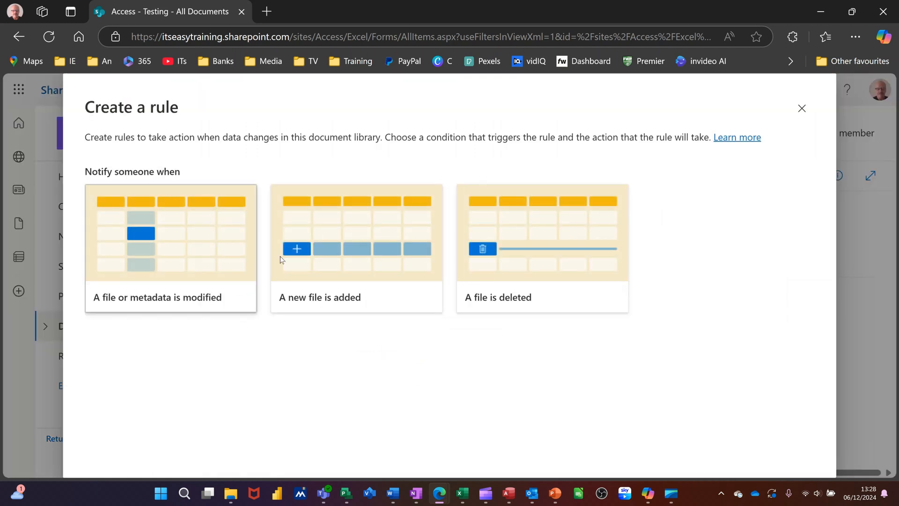
pyautogui.moveTo(117, 261)
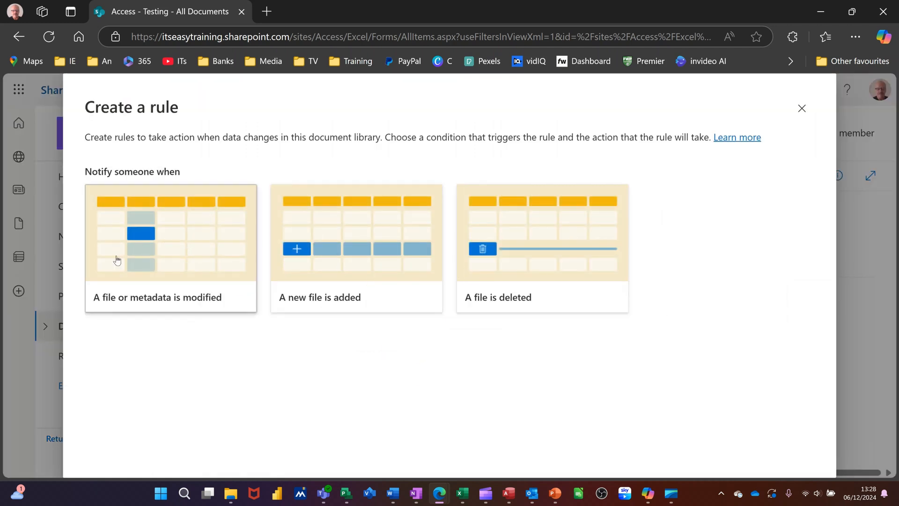
pyautogui.moveTo(198, 304)
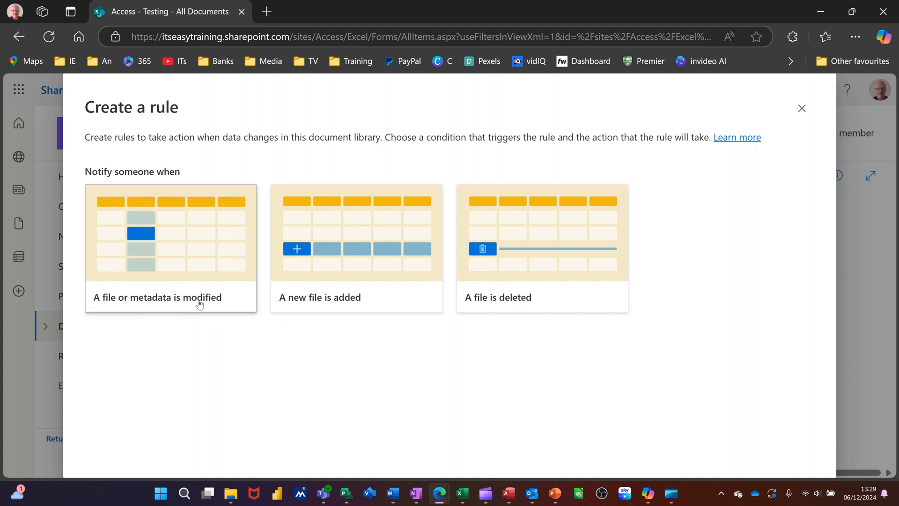
pyautogui.moveTo(194, 247)
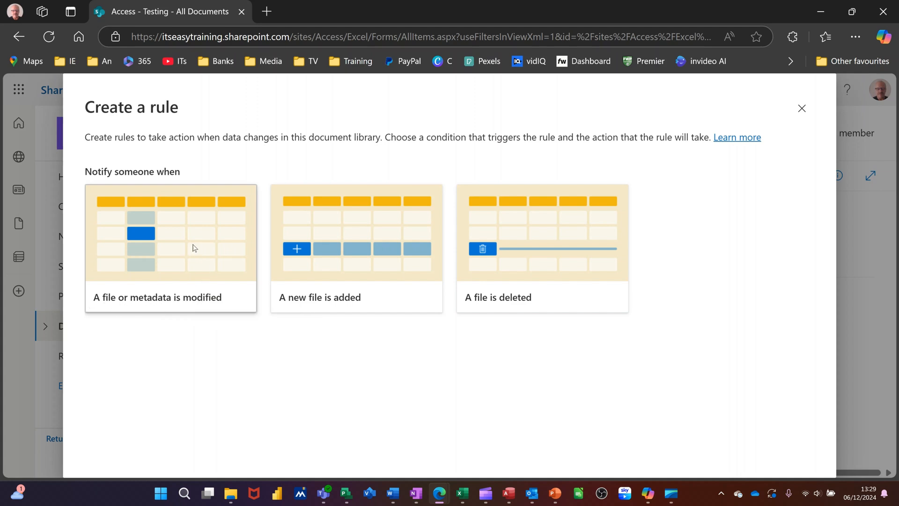
pyautogui.click(171, 247)
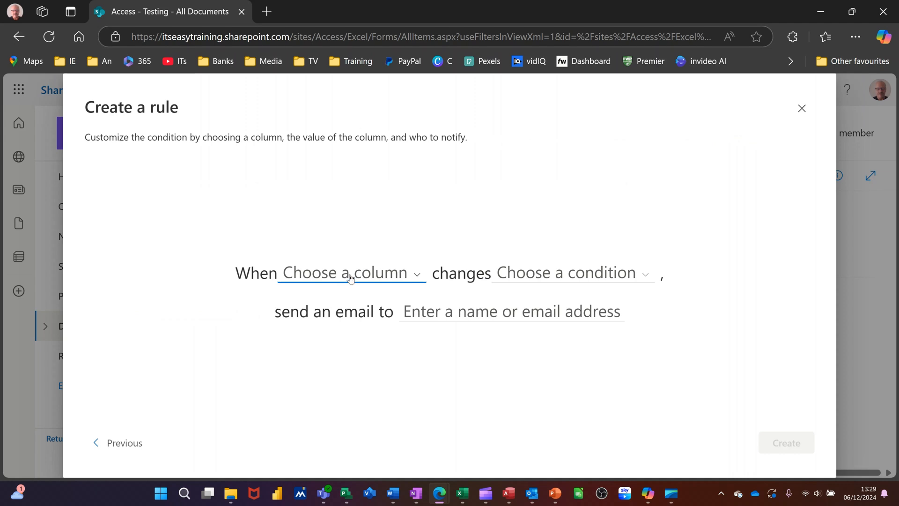
pyautogui.click(349, 272)
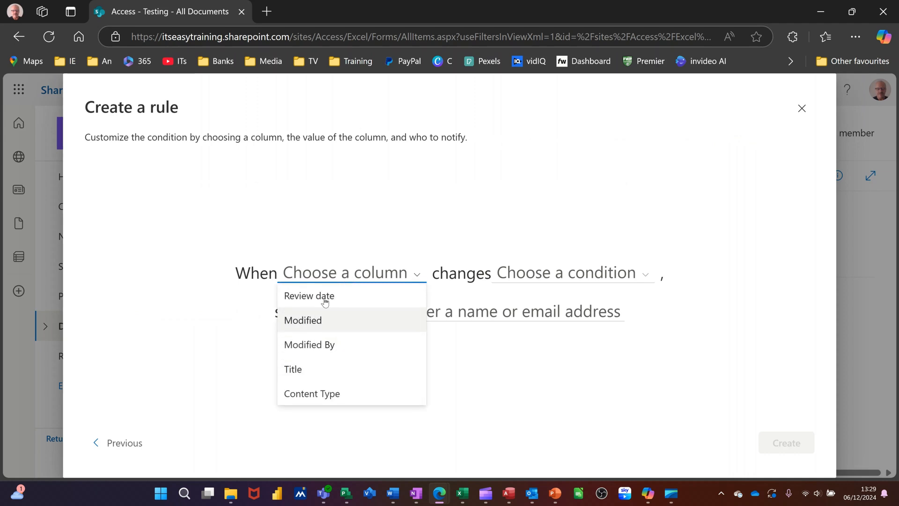
pyautogui.click(308, 295)
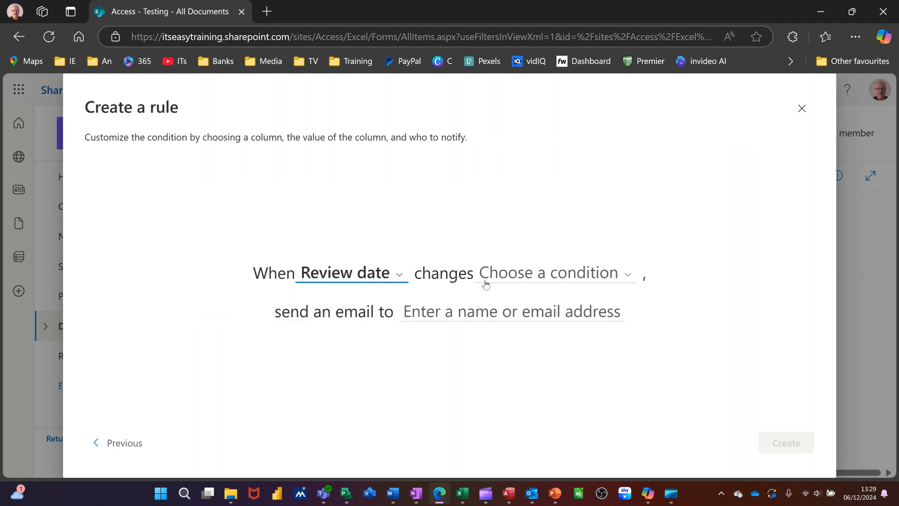
pyautogui.click(554, 272)
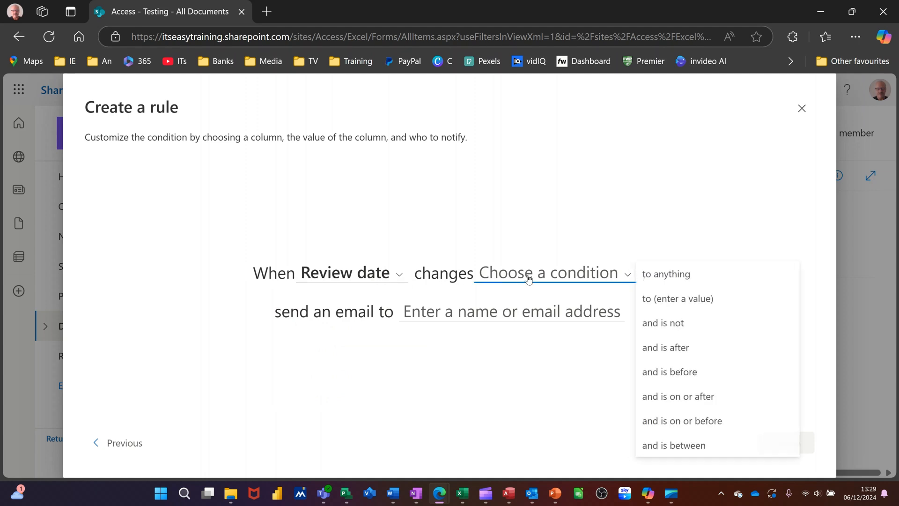
pyautogui.moveTo(666, 274)
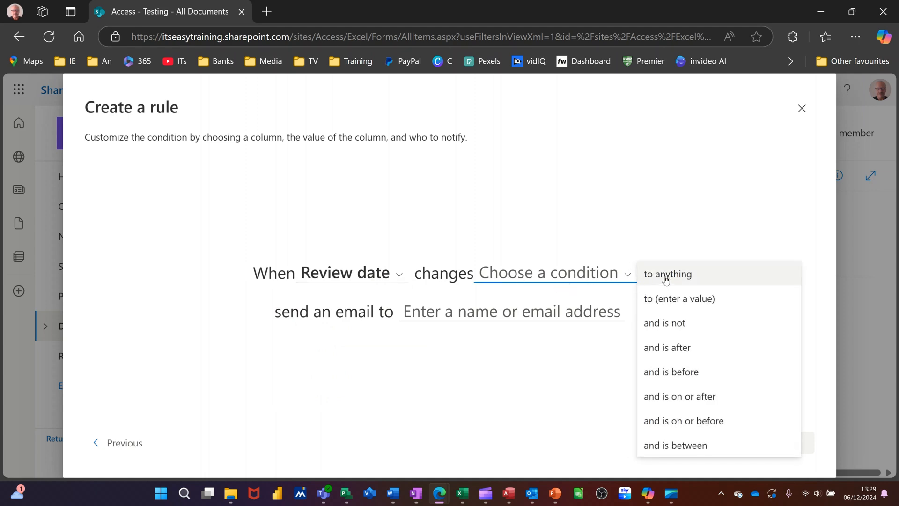
pyautogui.click(668, 274)
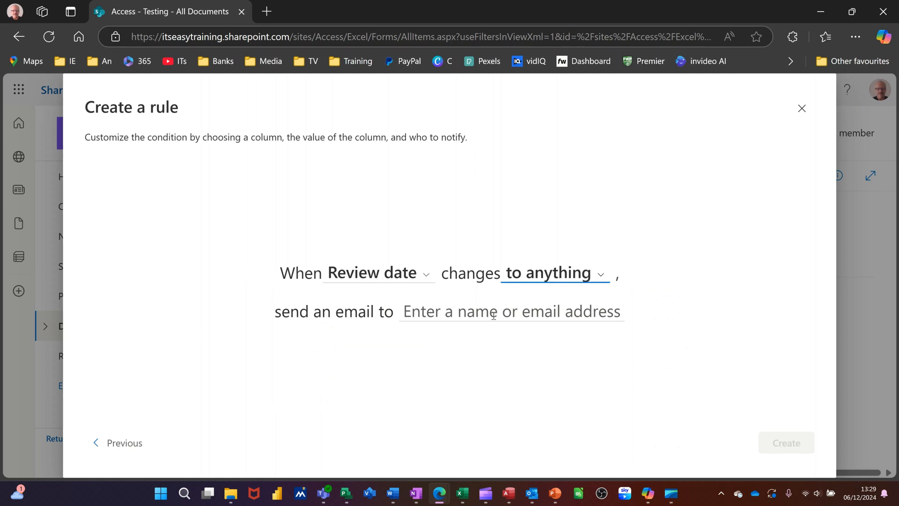
# Set the rule's email recipient to Me and create it
pyautogui.click(510, 311)
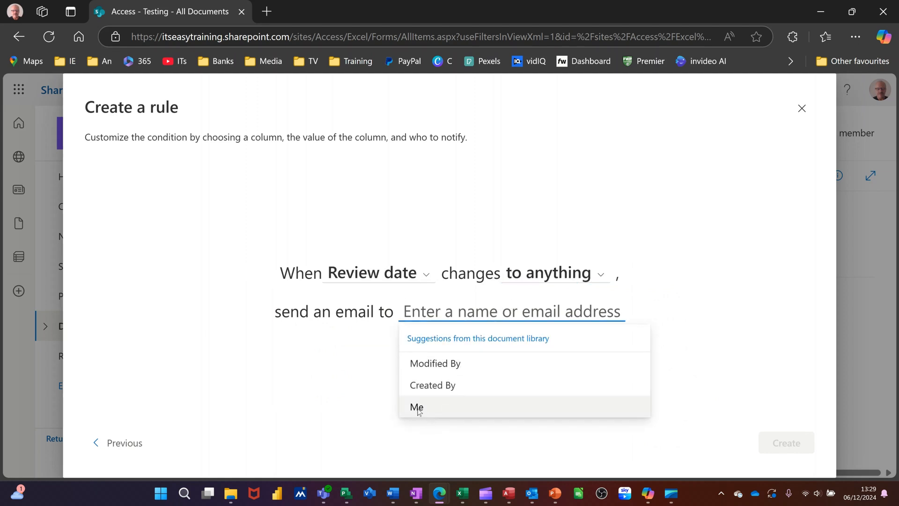
pyautogui.click(415, 407)
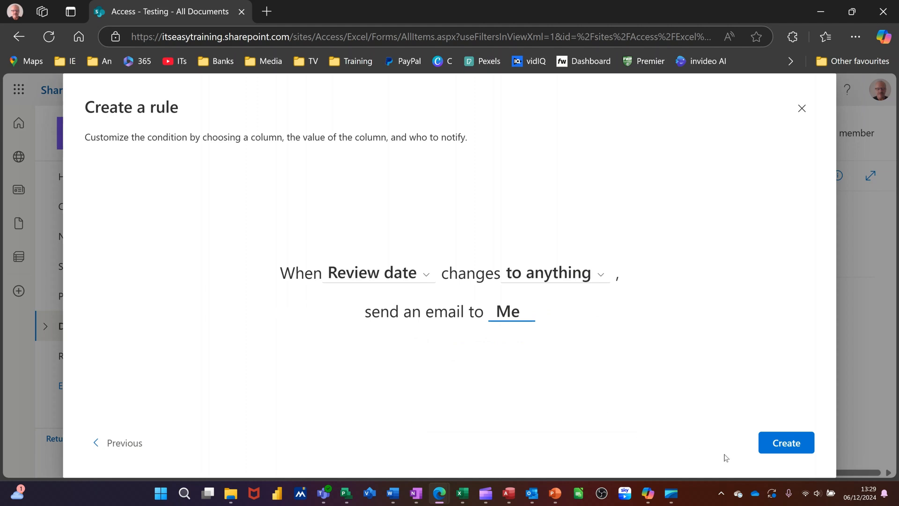
pyautogui.click(786, 442)
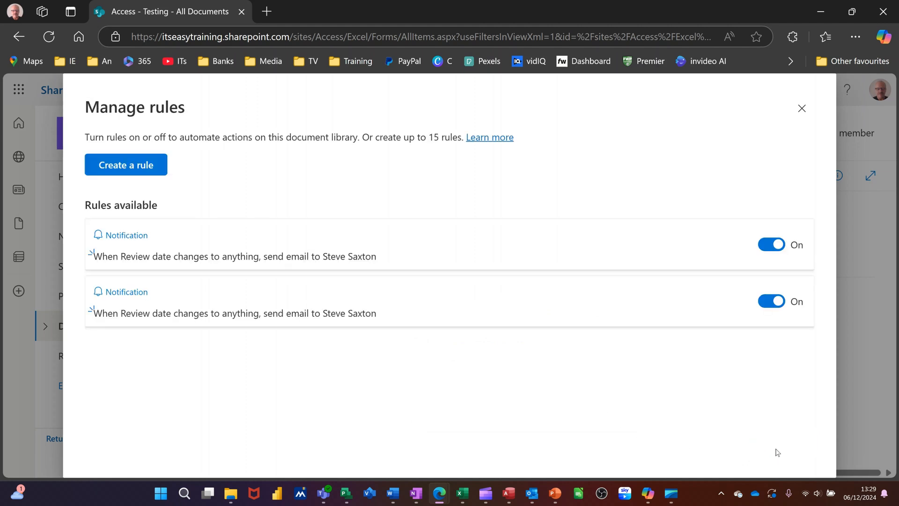
pyautogui.moveTo(671, 318)
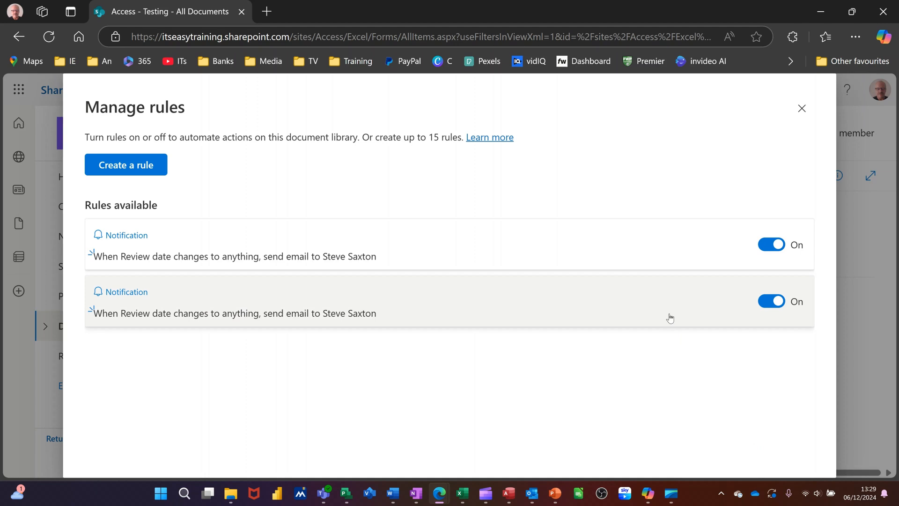
pyautogui.moveTo(788, 129)
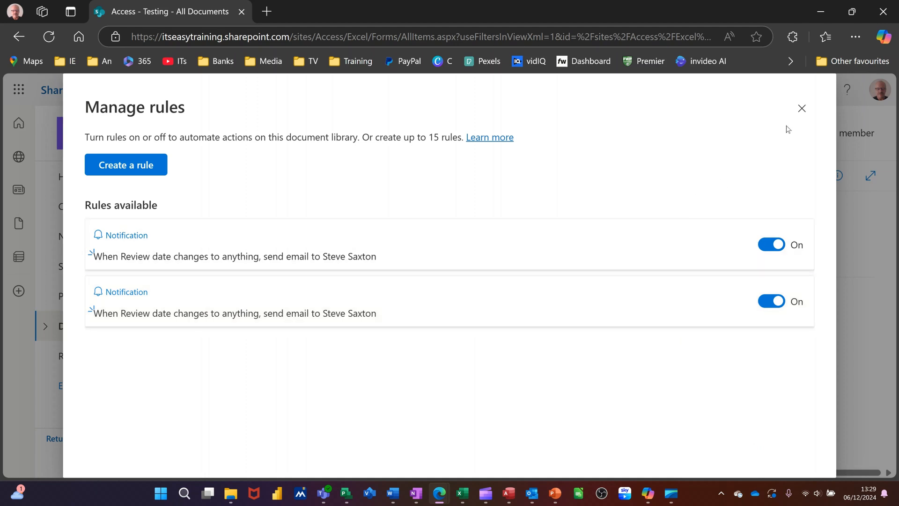
pyautogui.moveTo(802, 108)
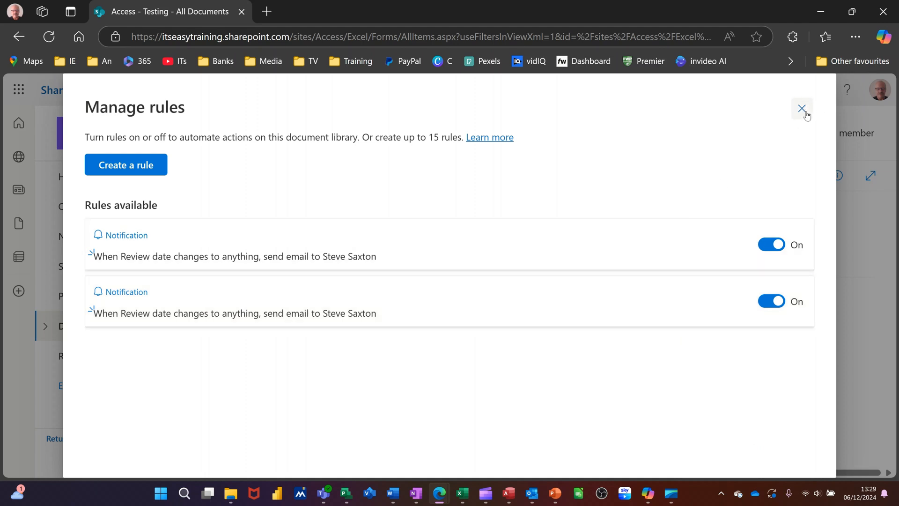
# Close Manage rules and show the library's overflow commands including Add shortcut to OneDrive
pyautogui.click(802, 108)
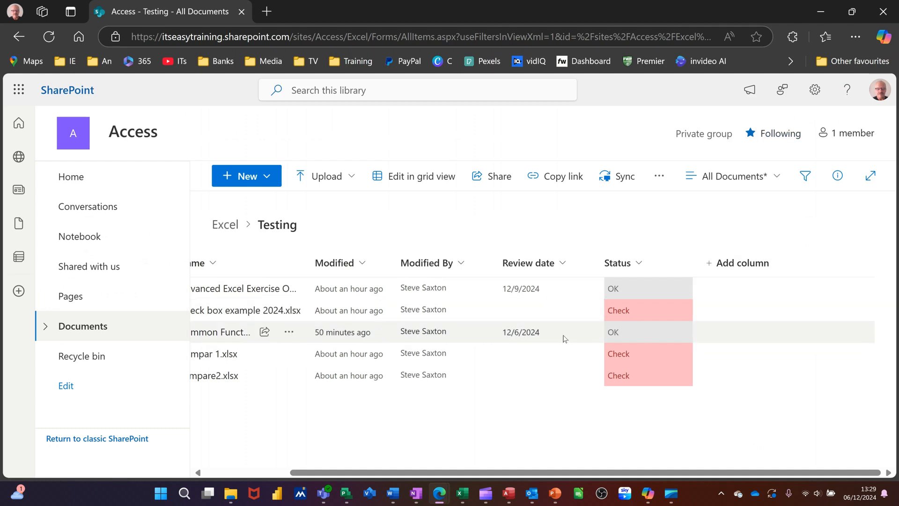
pyautogui.click(658, 175)
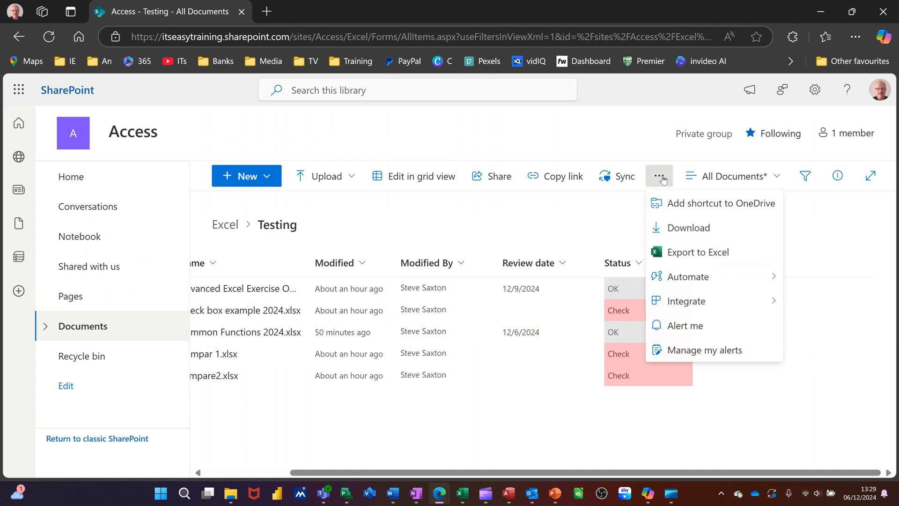
pyautogui.moveTo(687, 227)
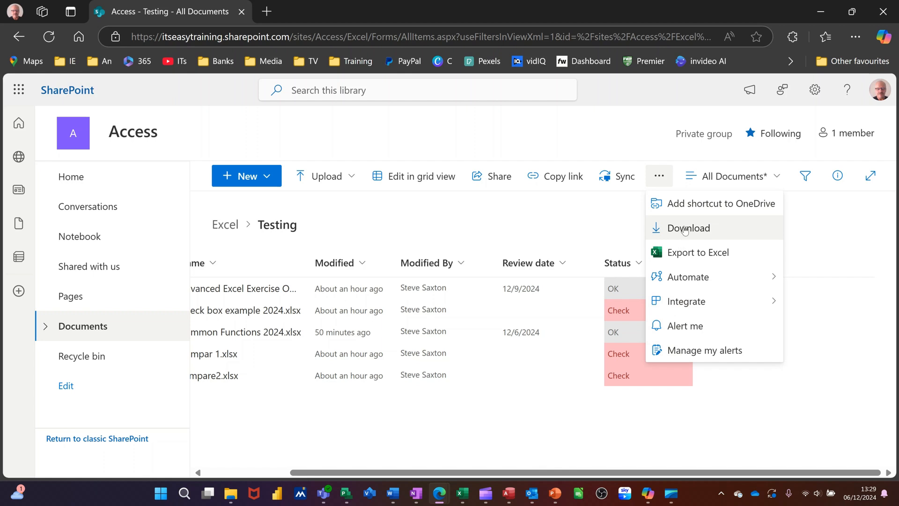
pyautogui.moveTo(694, 203)
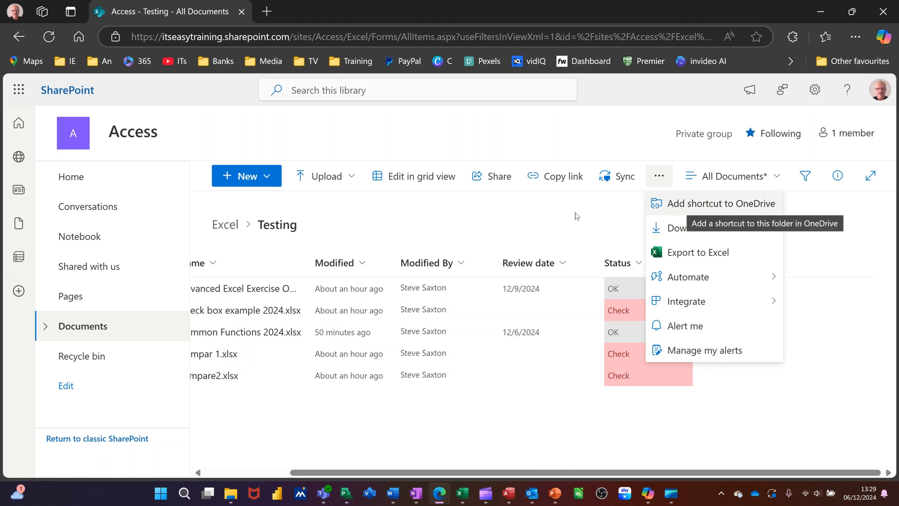
pyautogui.moveTo(252, 440)
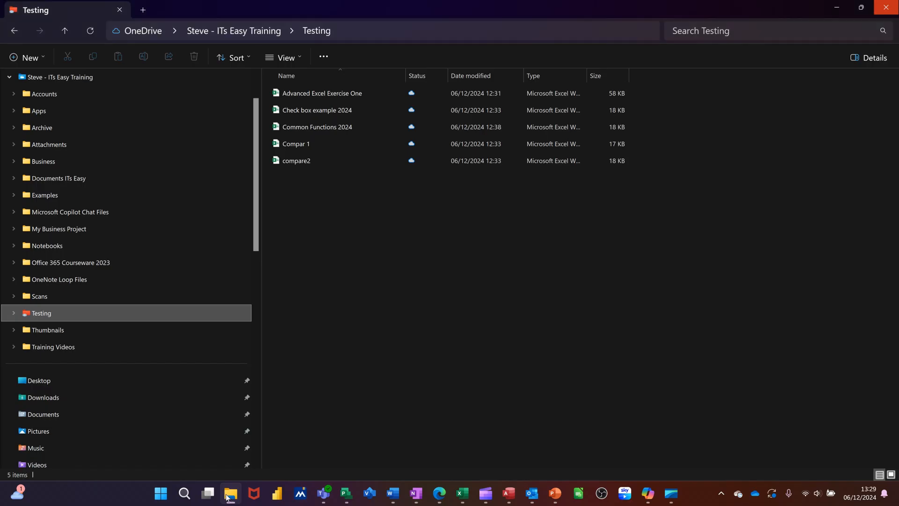
pyautogui.moveTo(40, 319)
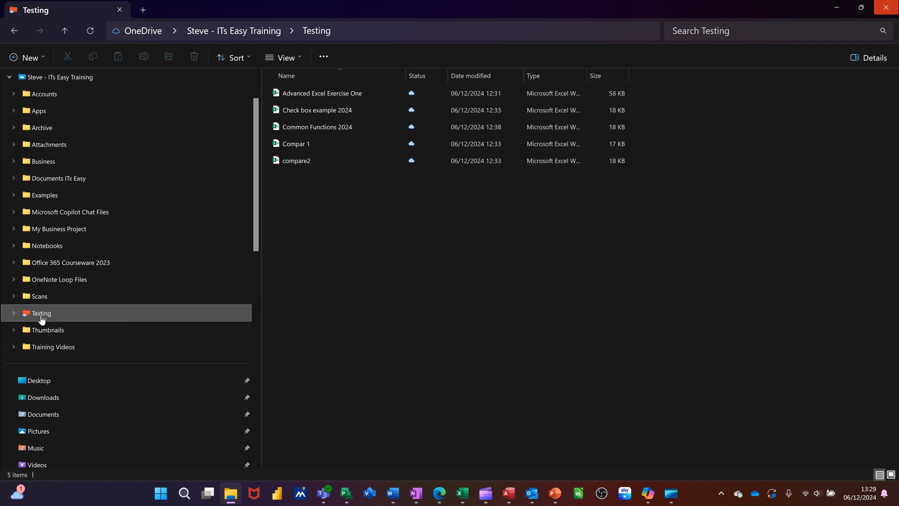
# Browse the OneDrive Testing folder listing the same five Excel workbooks
pyautogui.click(322, 92)
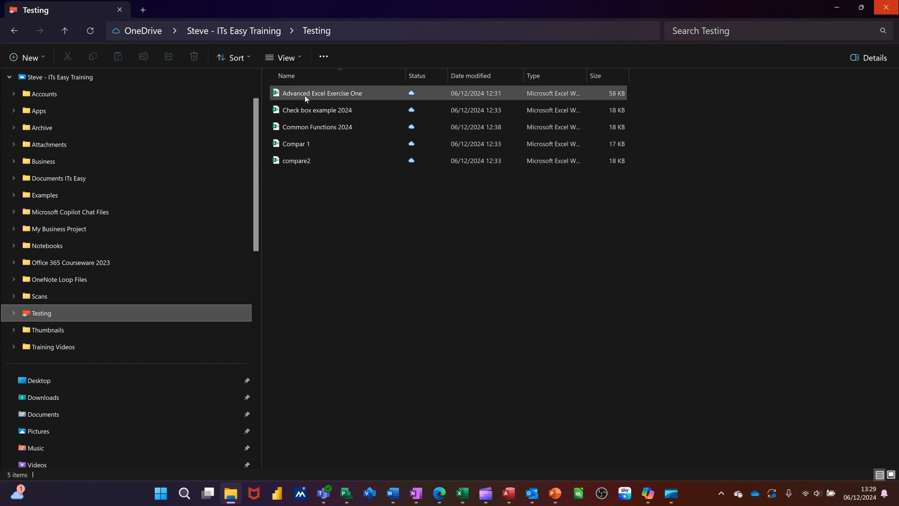
pyautogui.moveTo(296, 160)
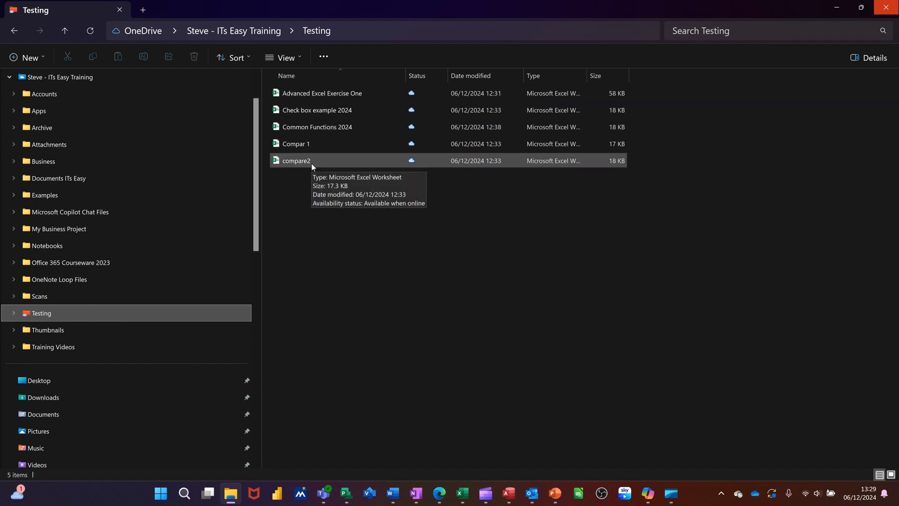
pyautogui.moveTo(318, 139)
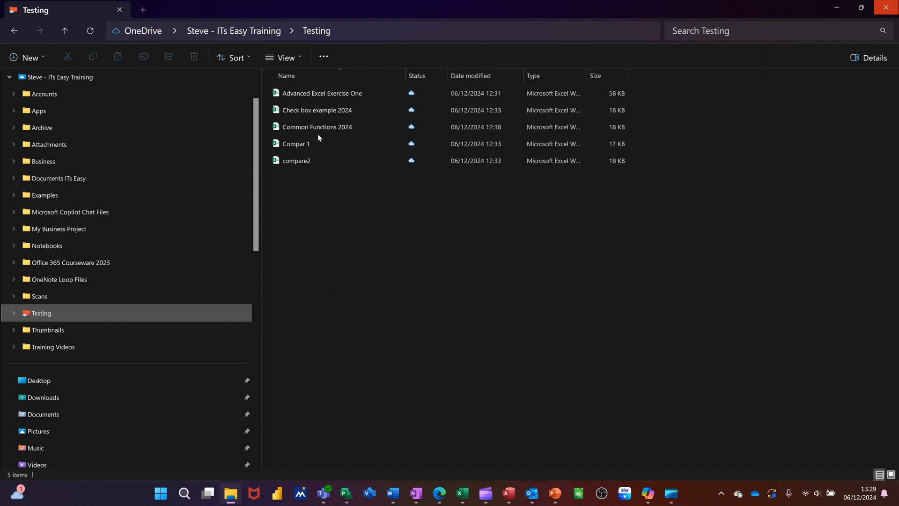
pyautogui.moveTo(29, 241)
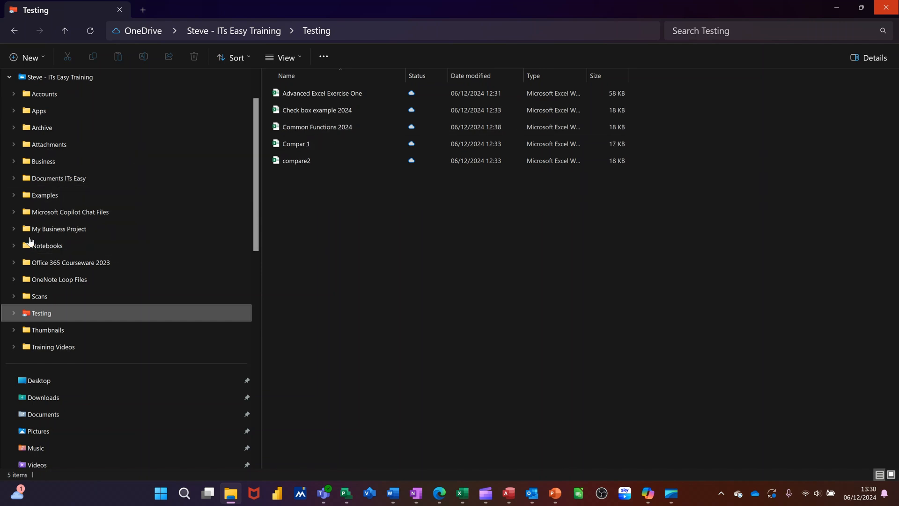
pyautogui.click(296, 144)
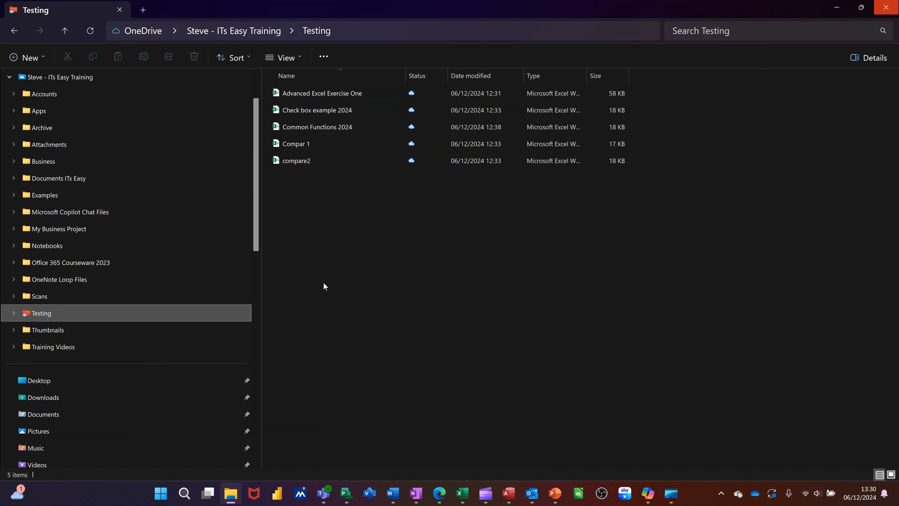
pyautogui.moveTo(439, 497)
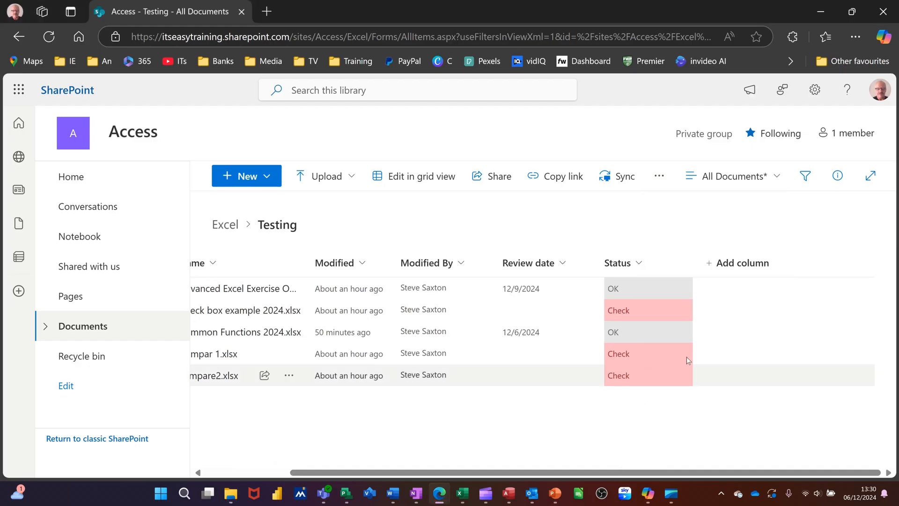
pyautogui.moveTo(510, 310)
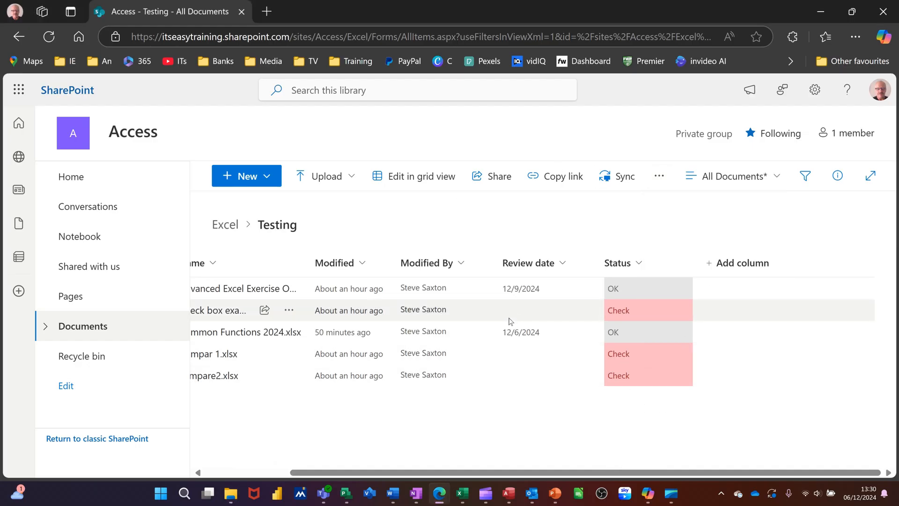